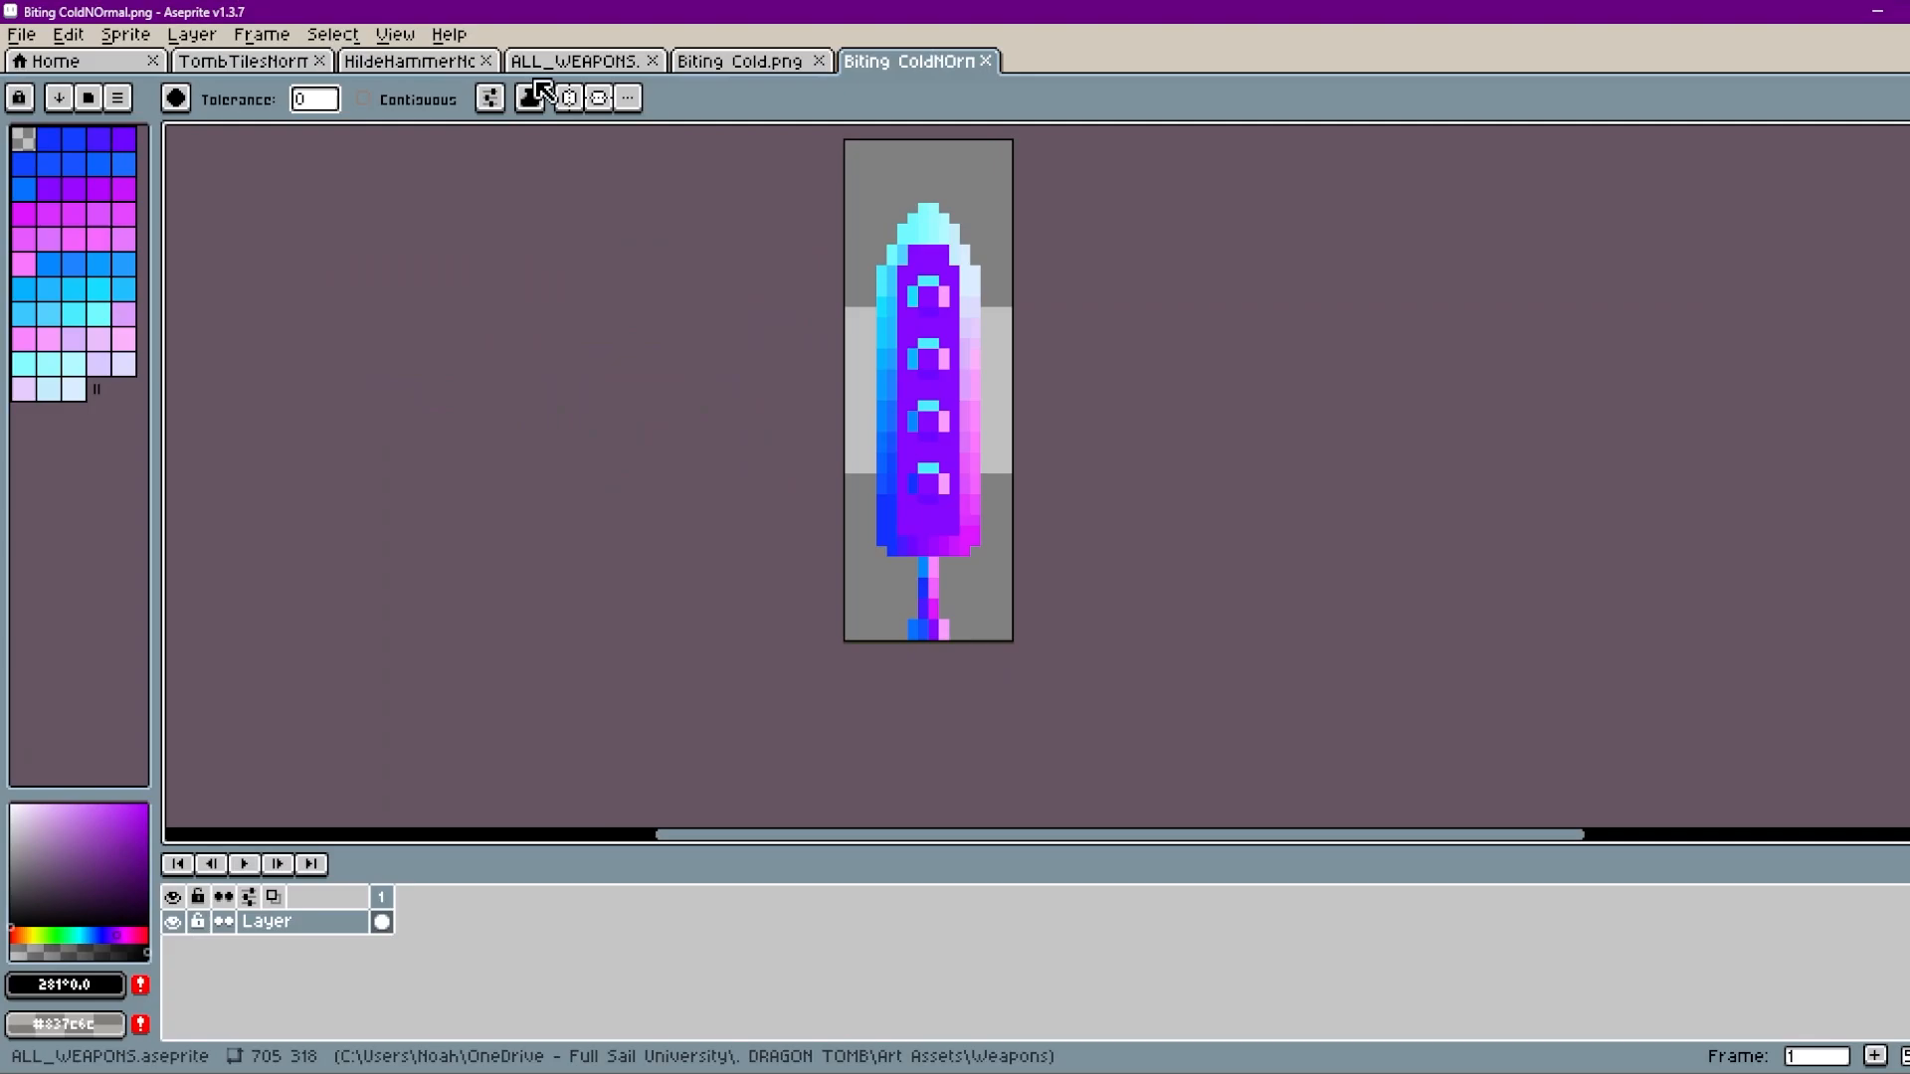
- Paste the log artwork into a new sprite and browse the DungeonTiles folder
left_click(577, 61)
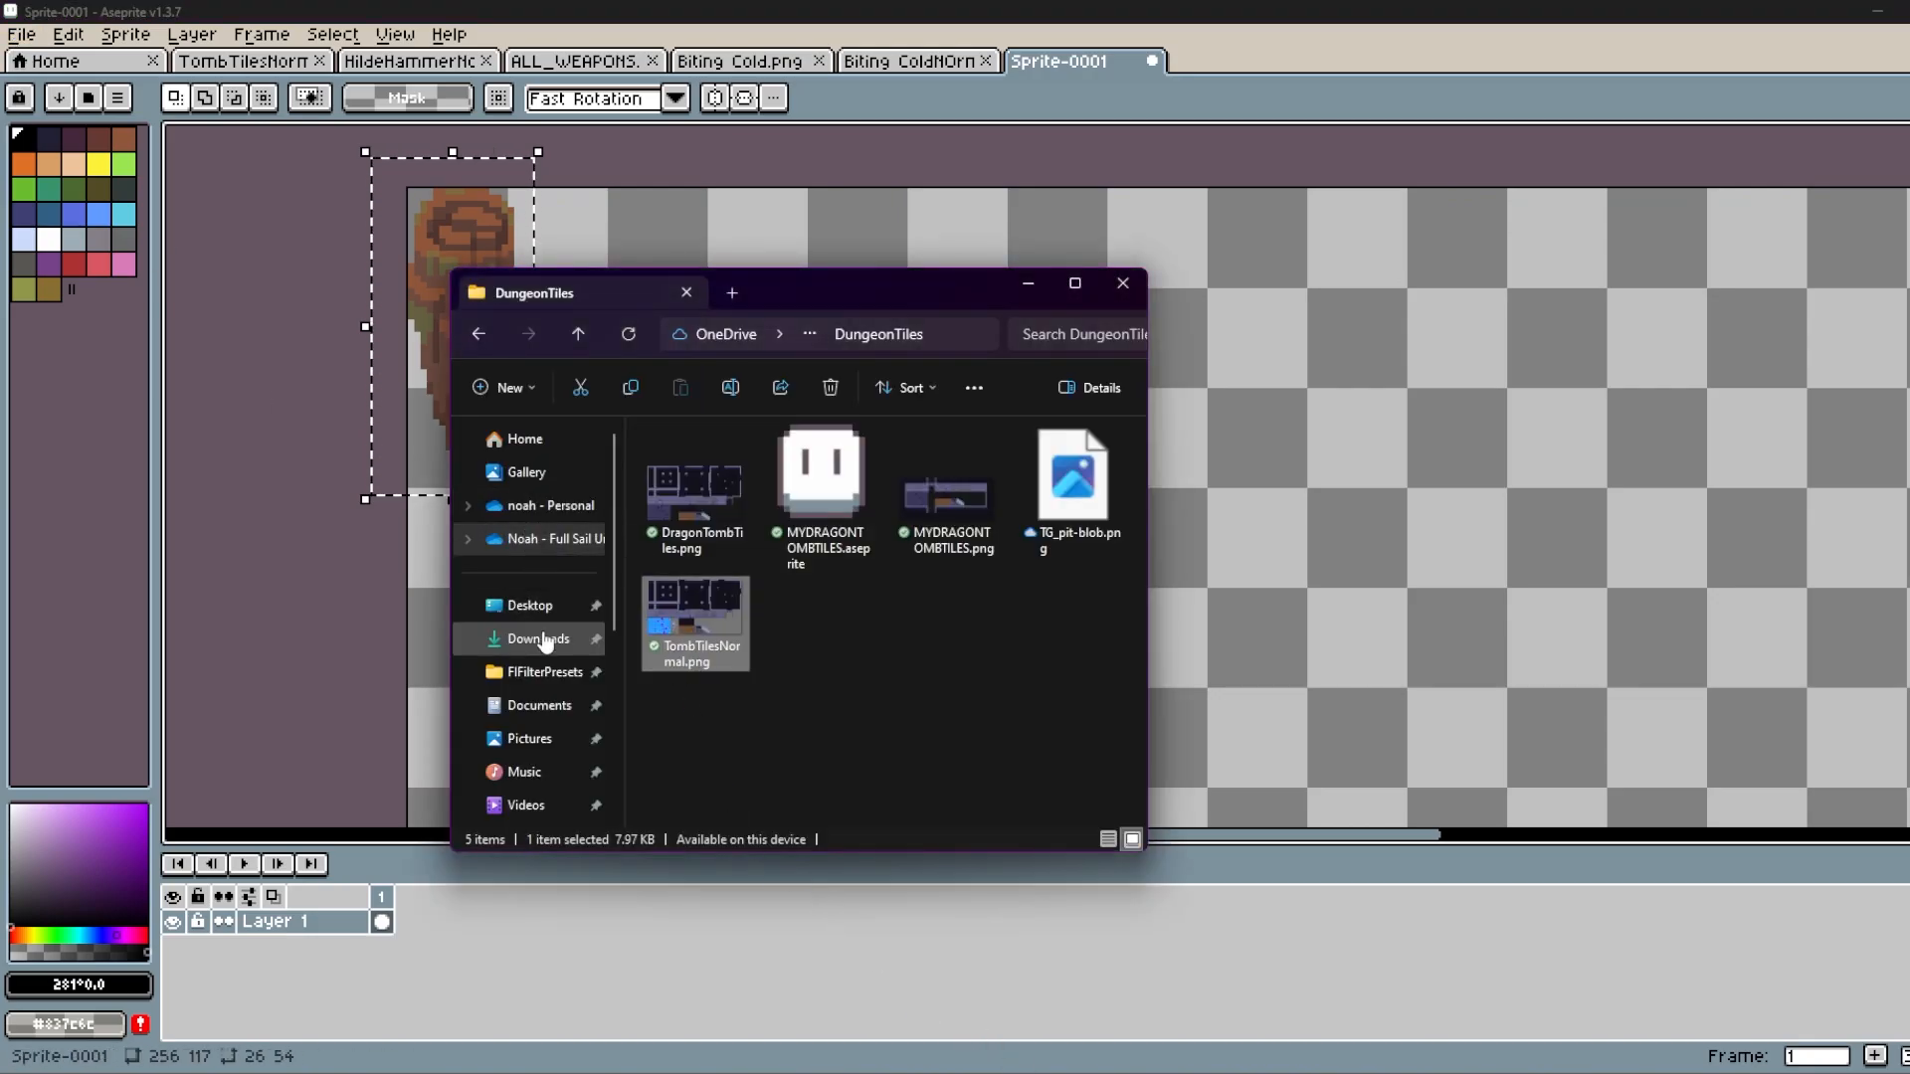
- Open normalMap.jpg from Downloads and copy its sphere beside the log
left_click(537, 639)
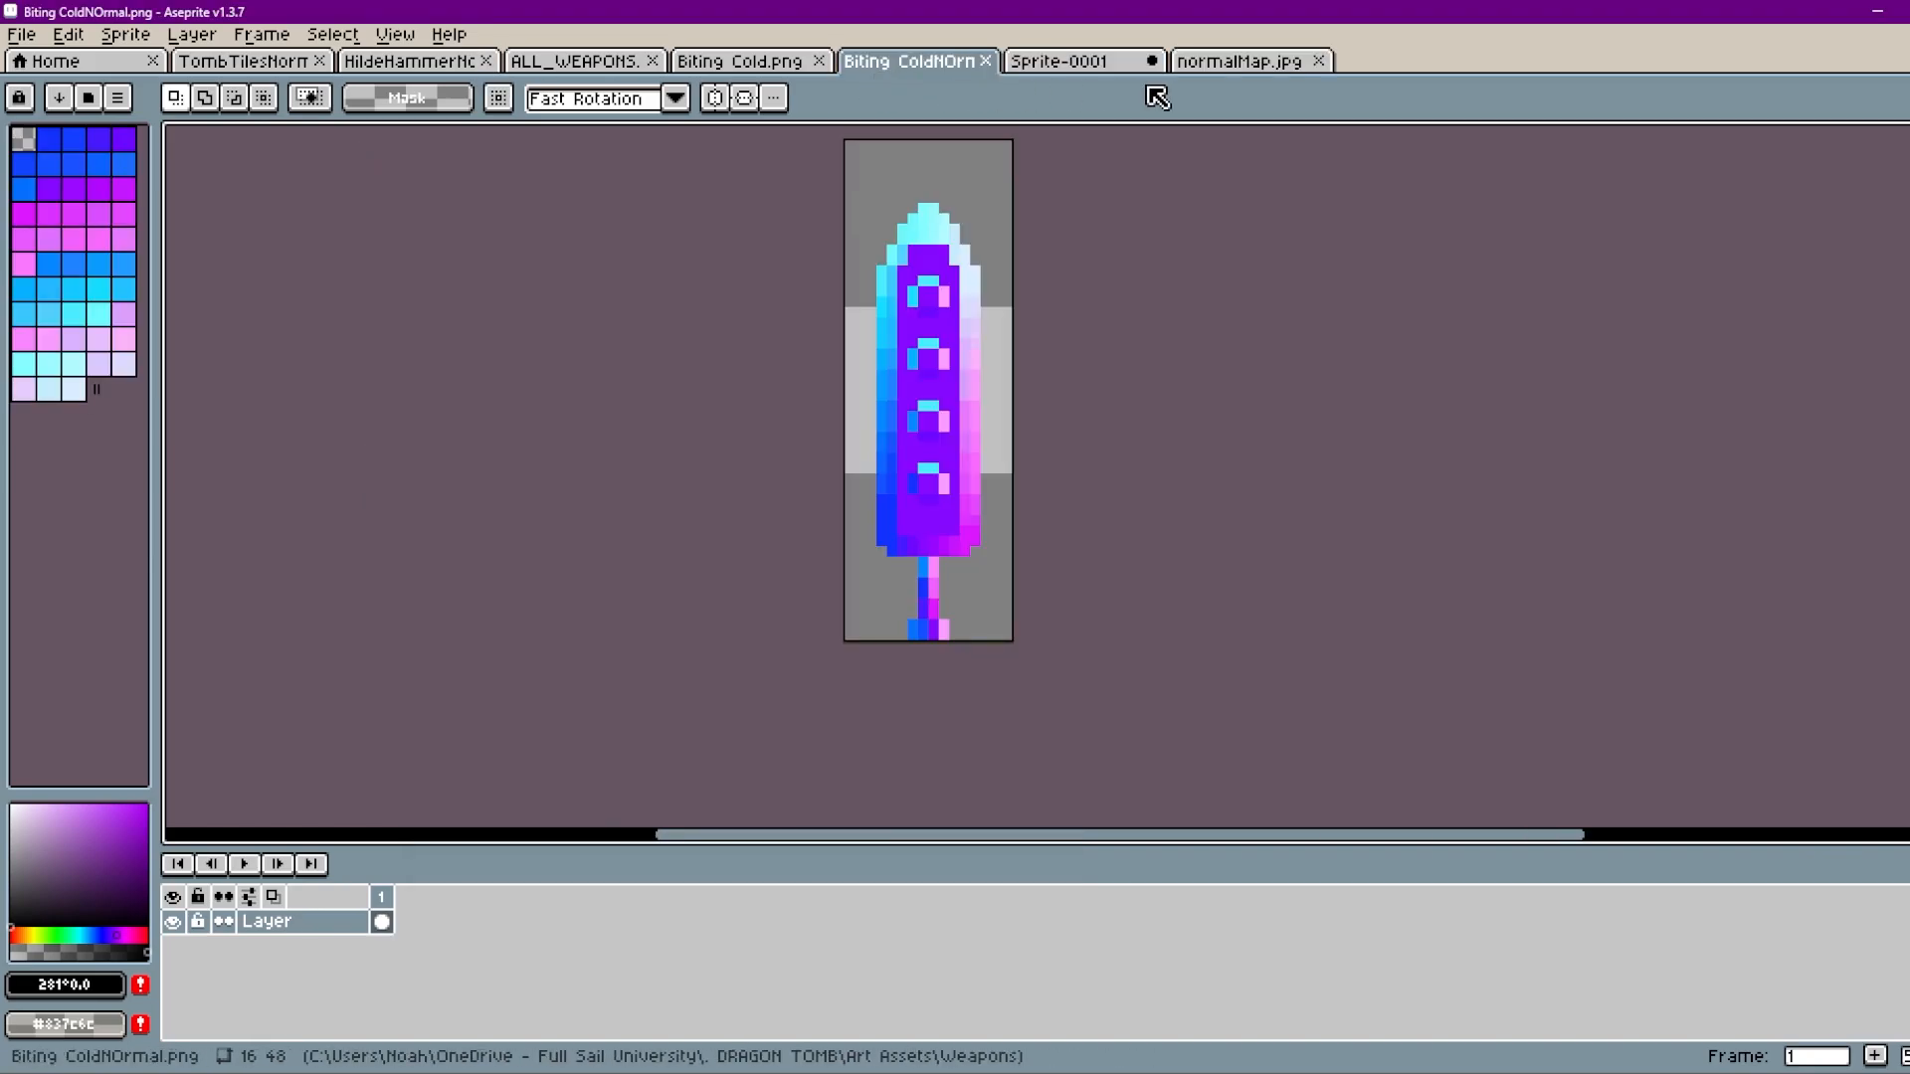
left_click(1059, 60)
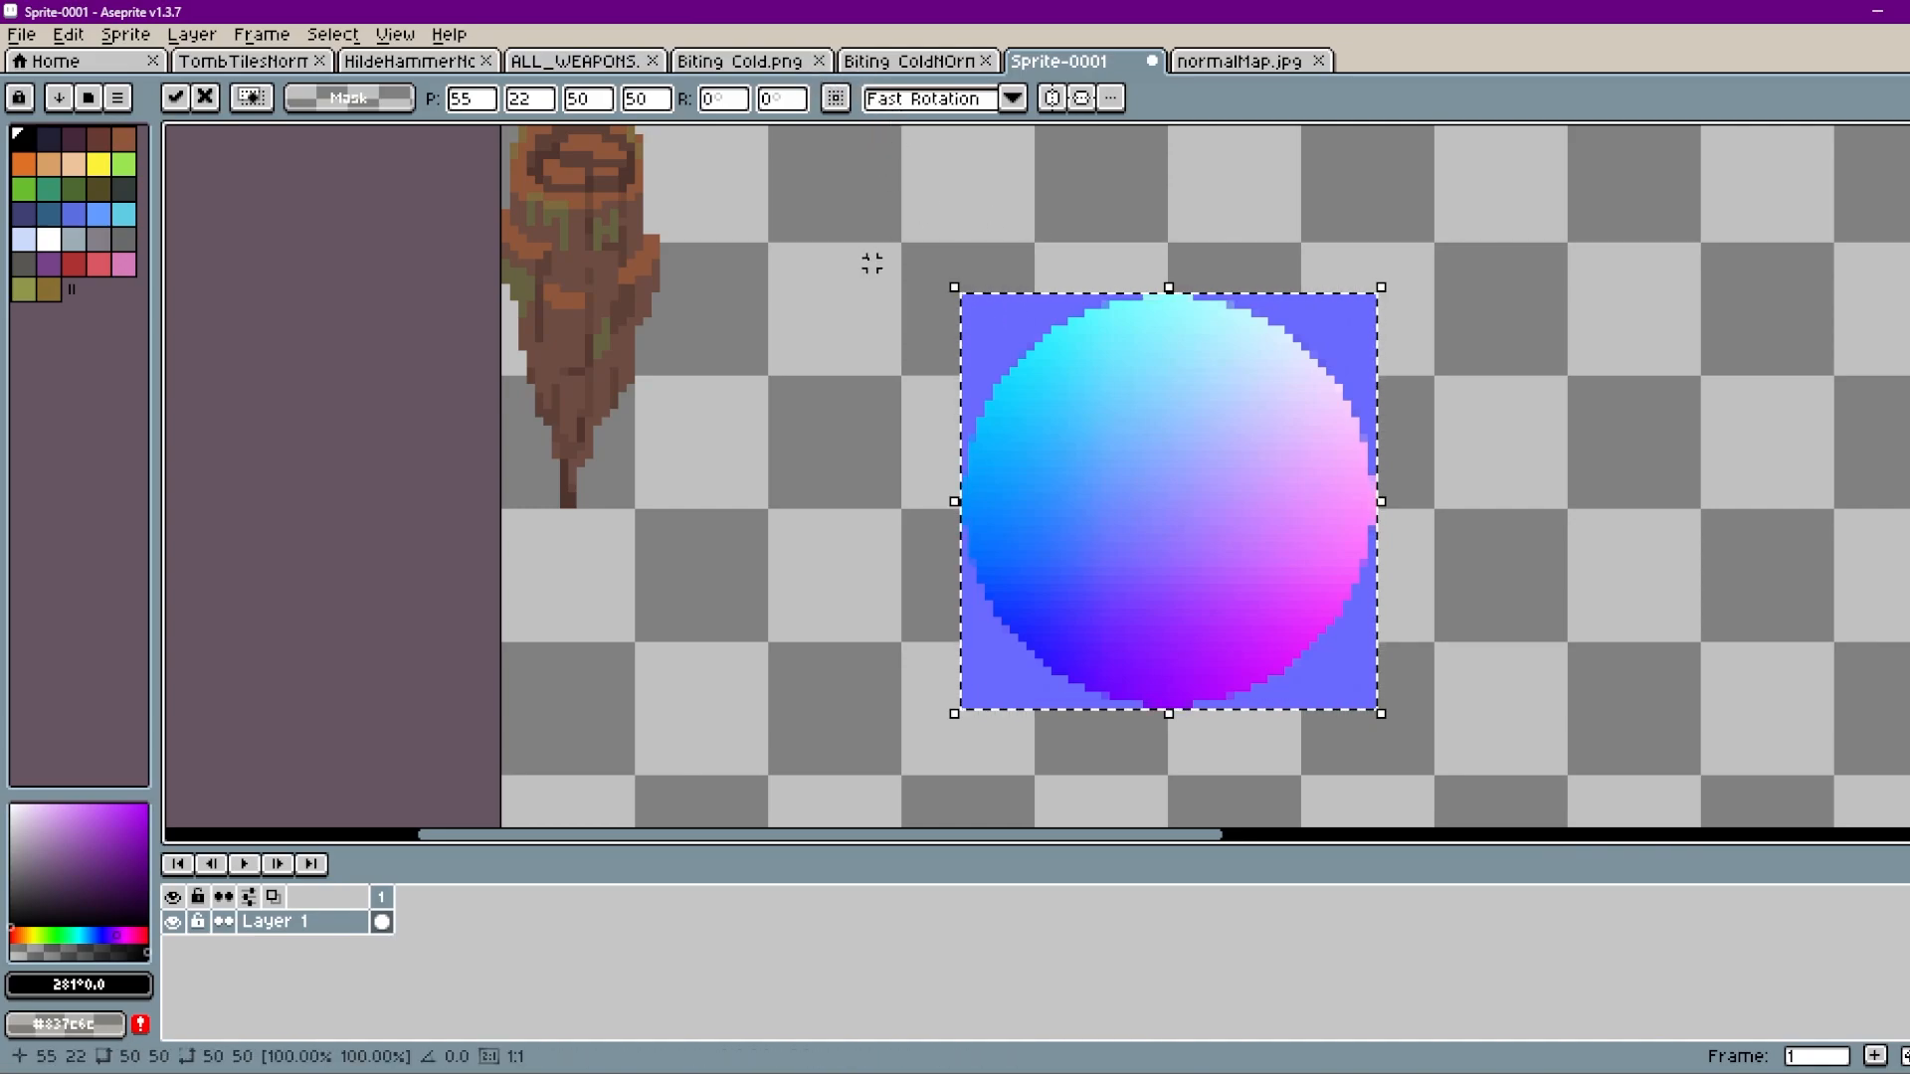
mouse_move(838, 156)
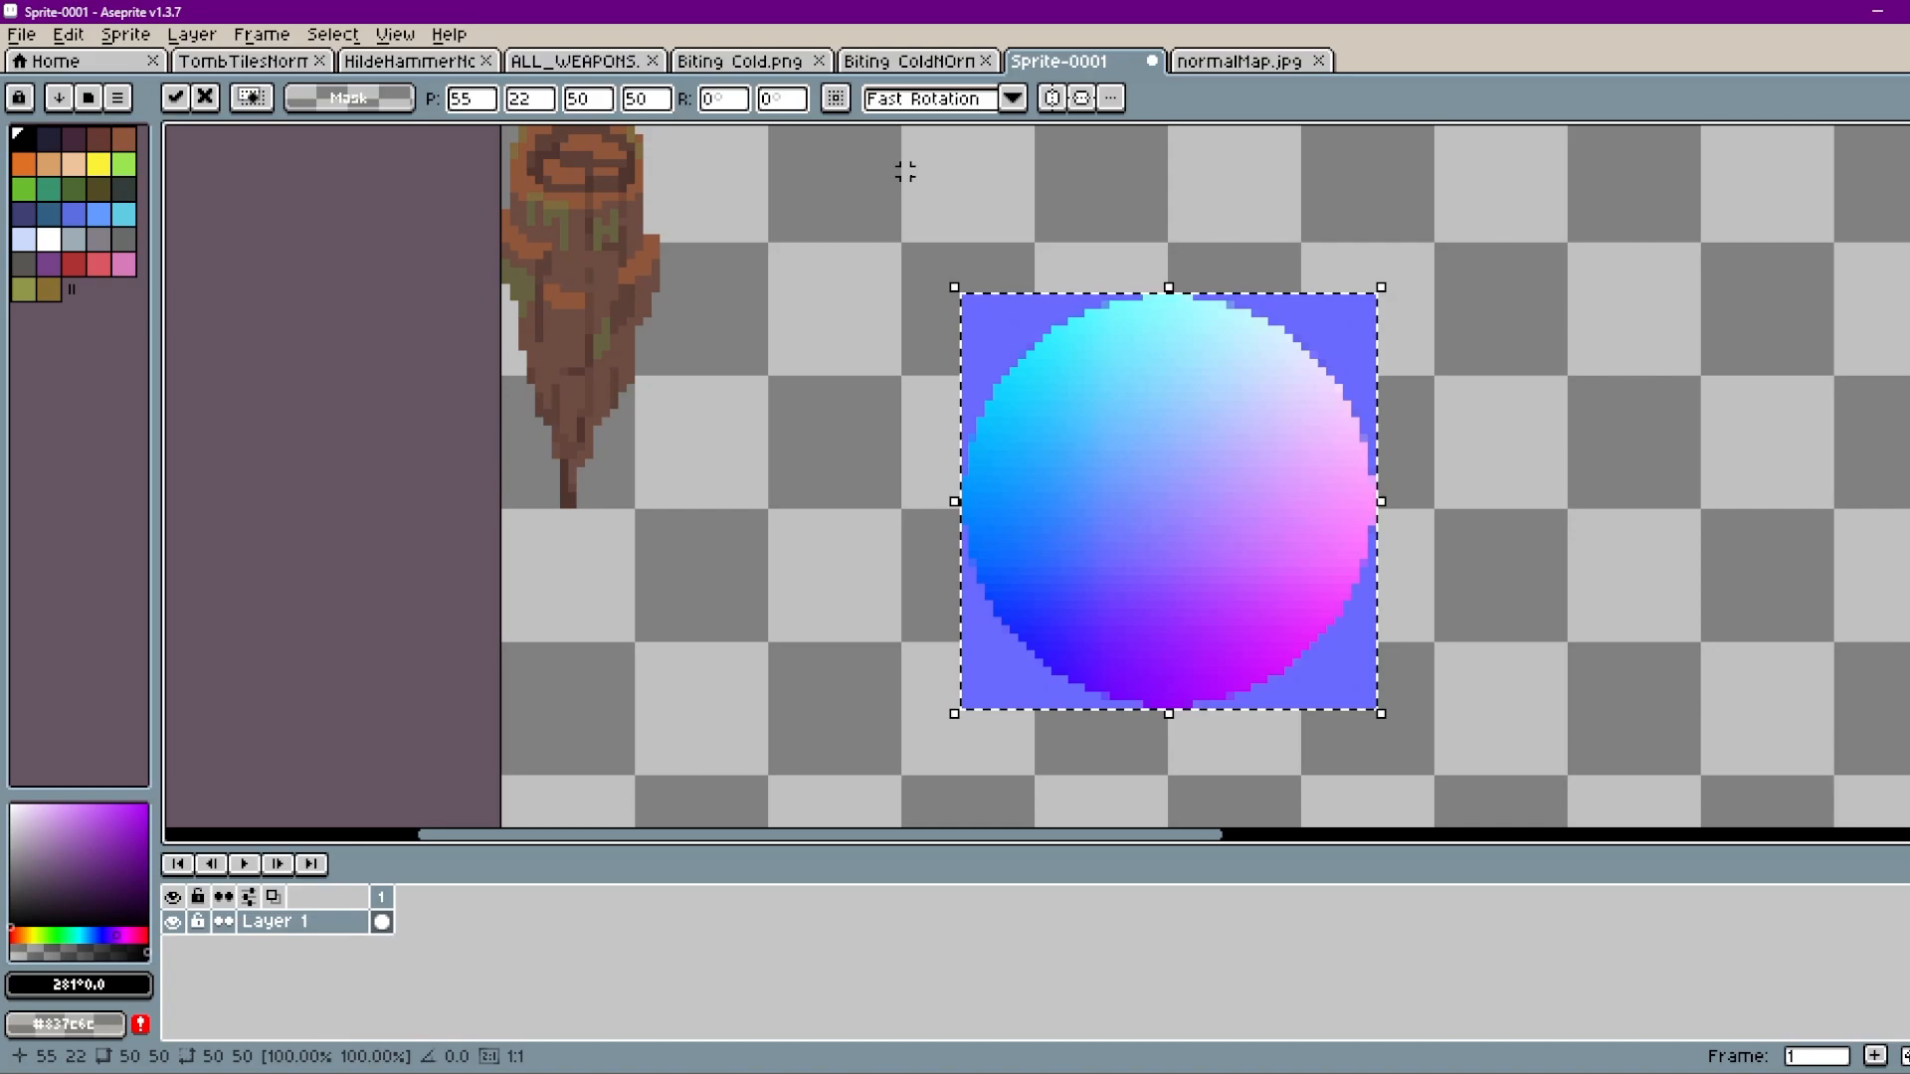
mouse_move(1016, 441)
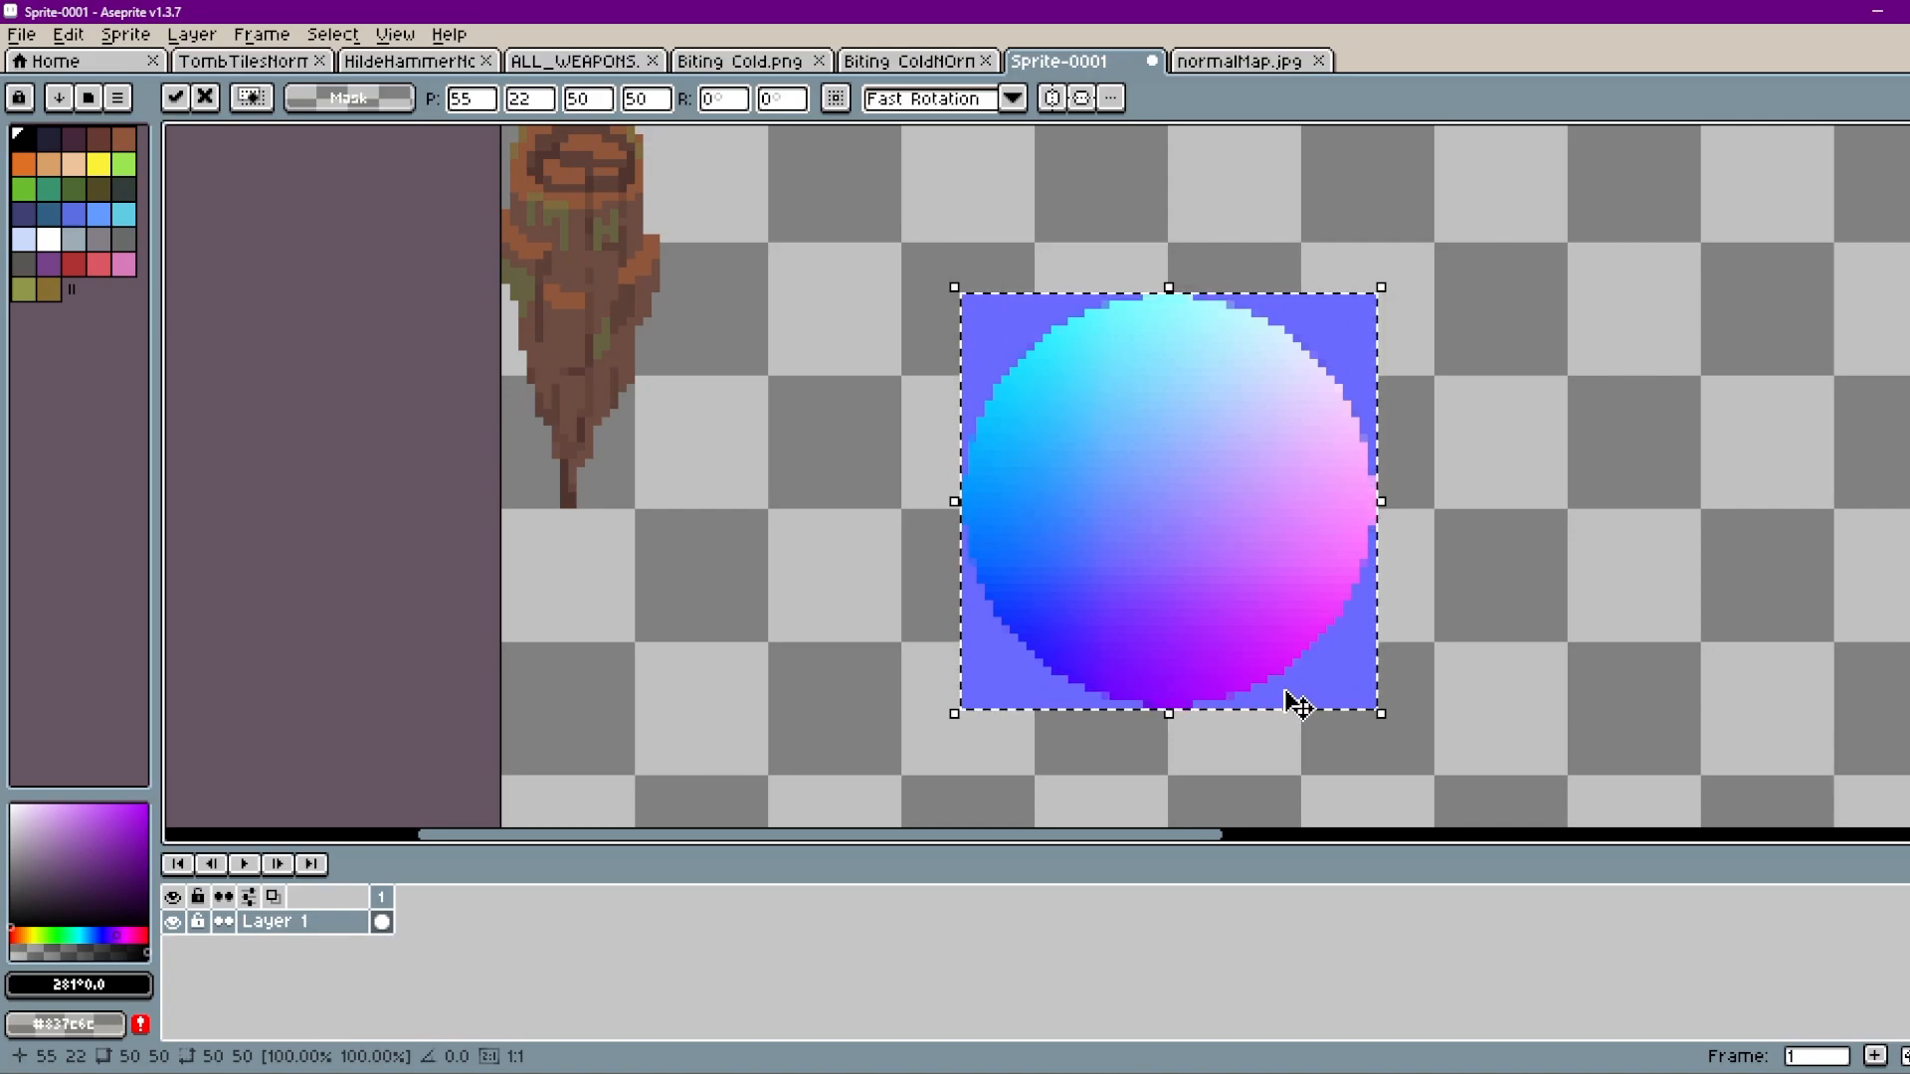
mouse_move(1163, 322)
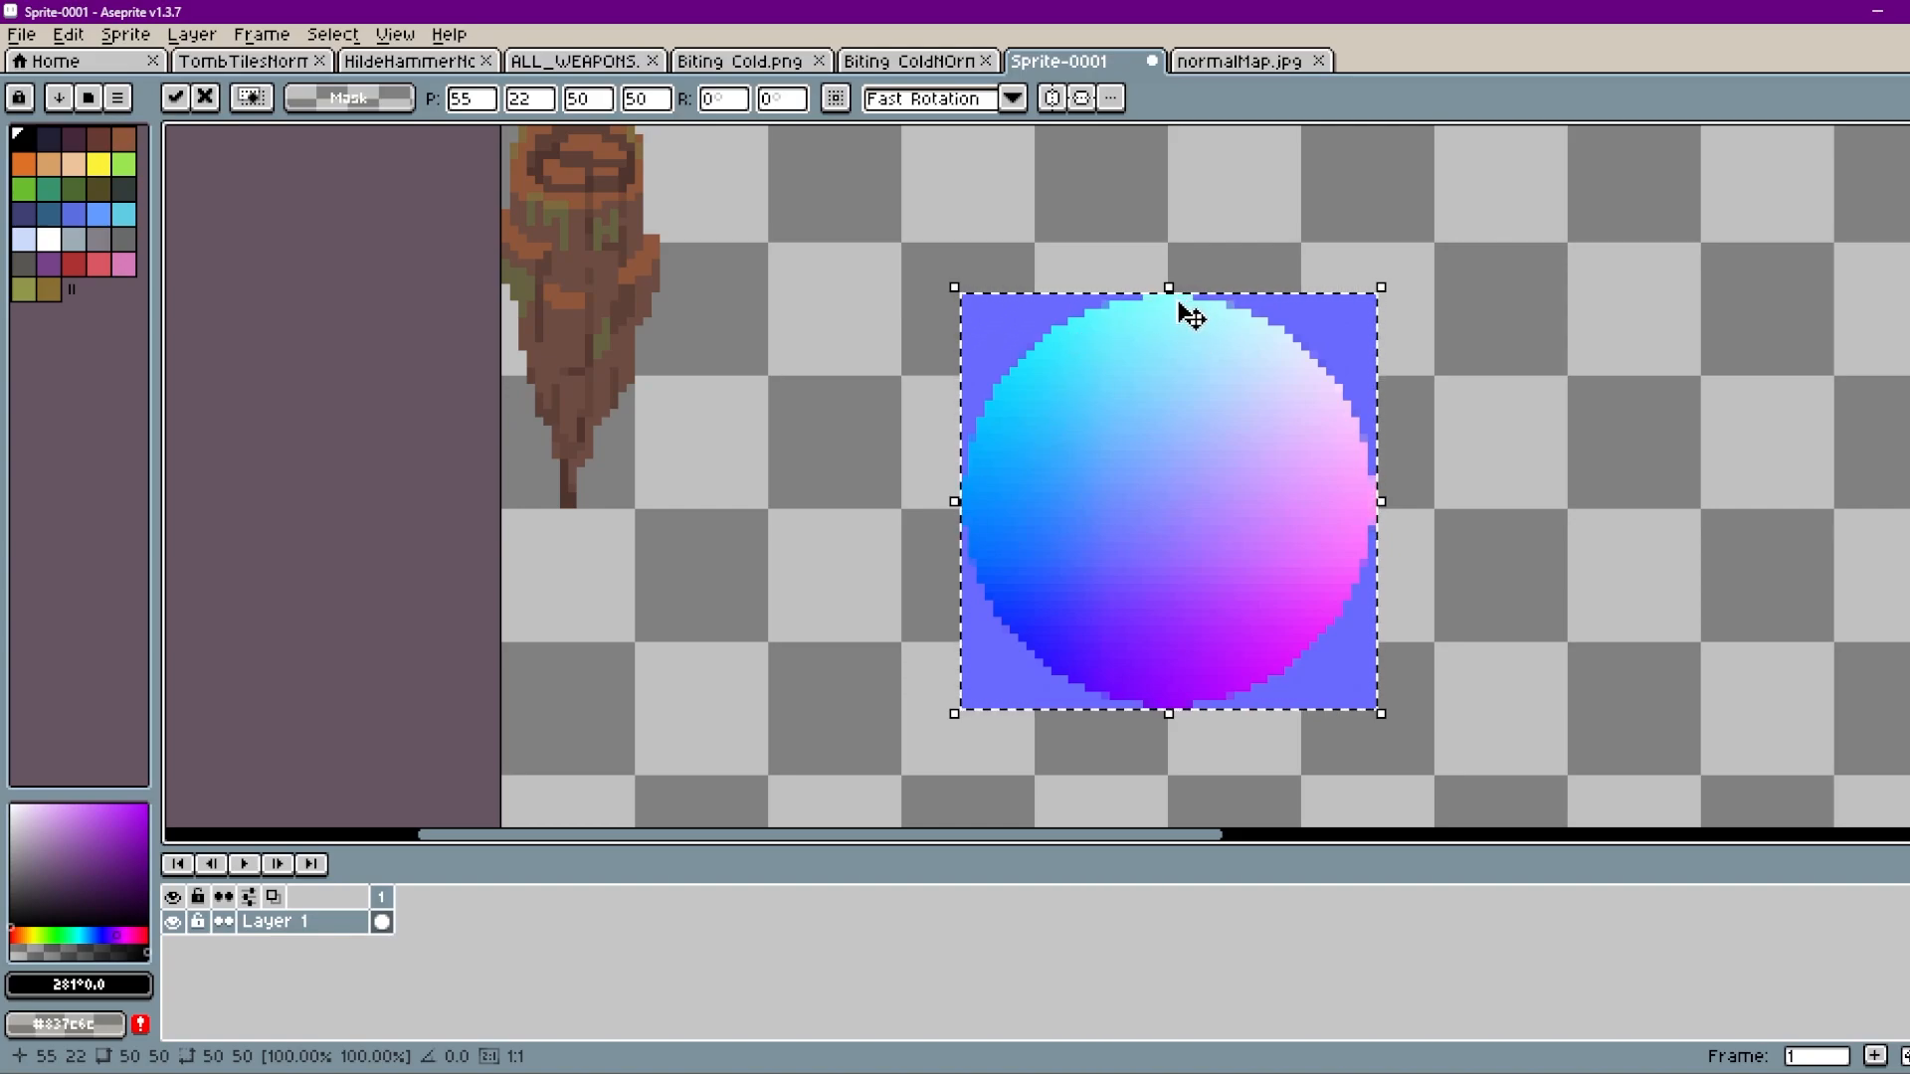
mouse_move(1053, 428)
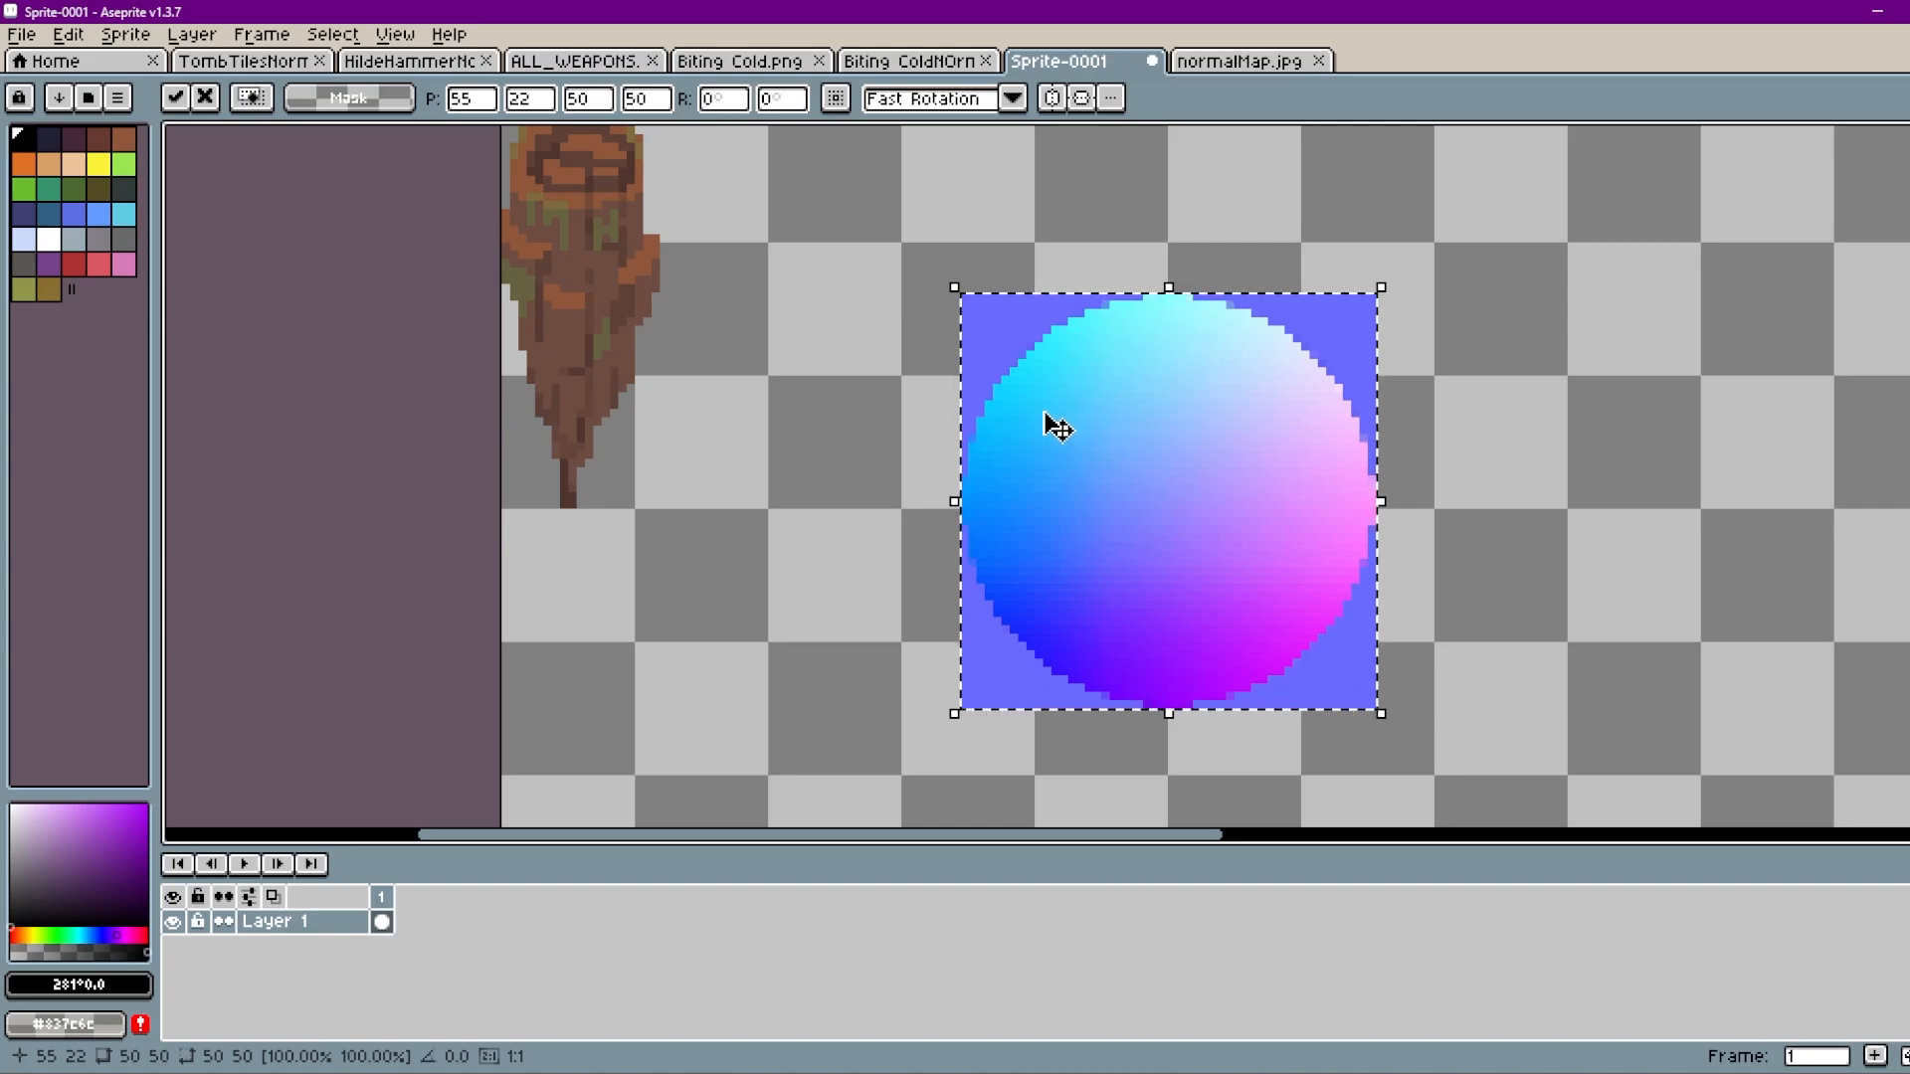
mouse_move(1261, 317)
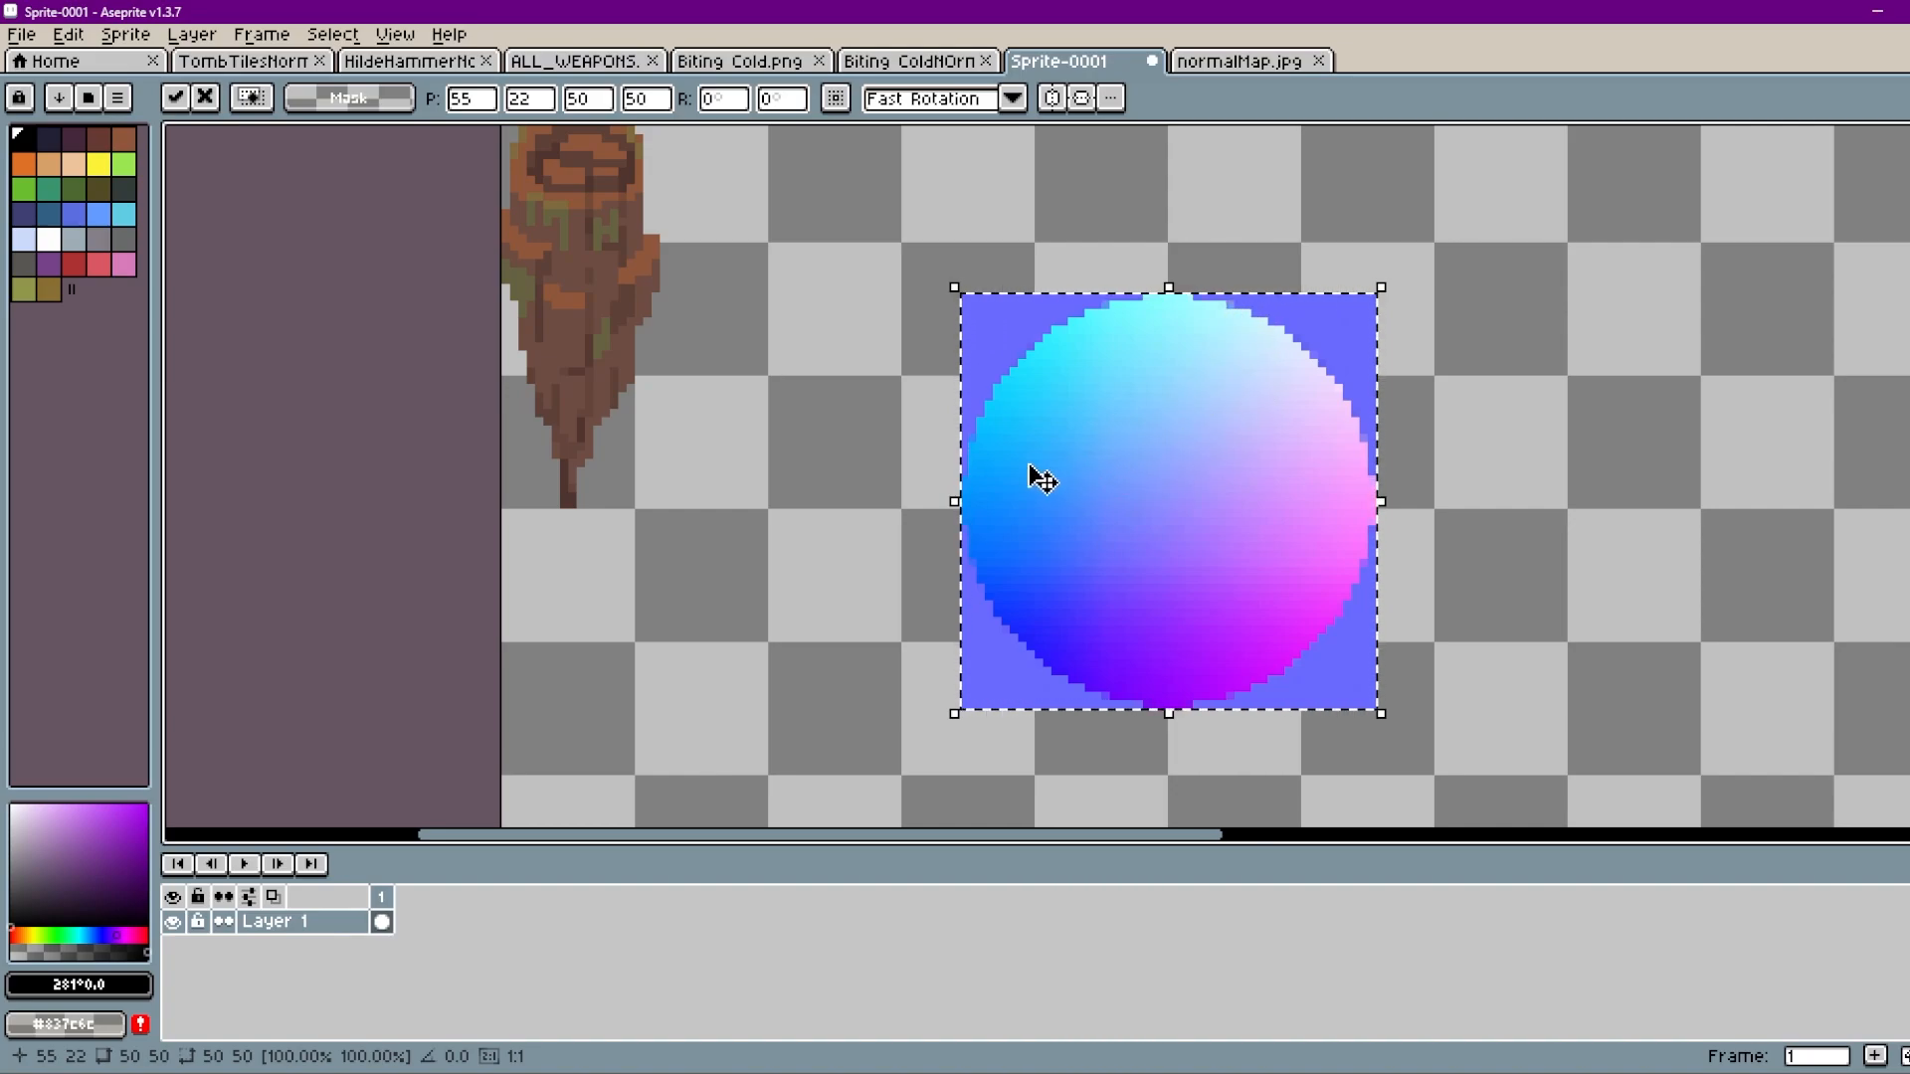
mouse_move(1108, 300)
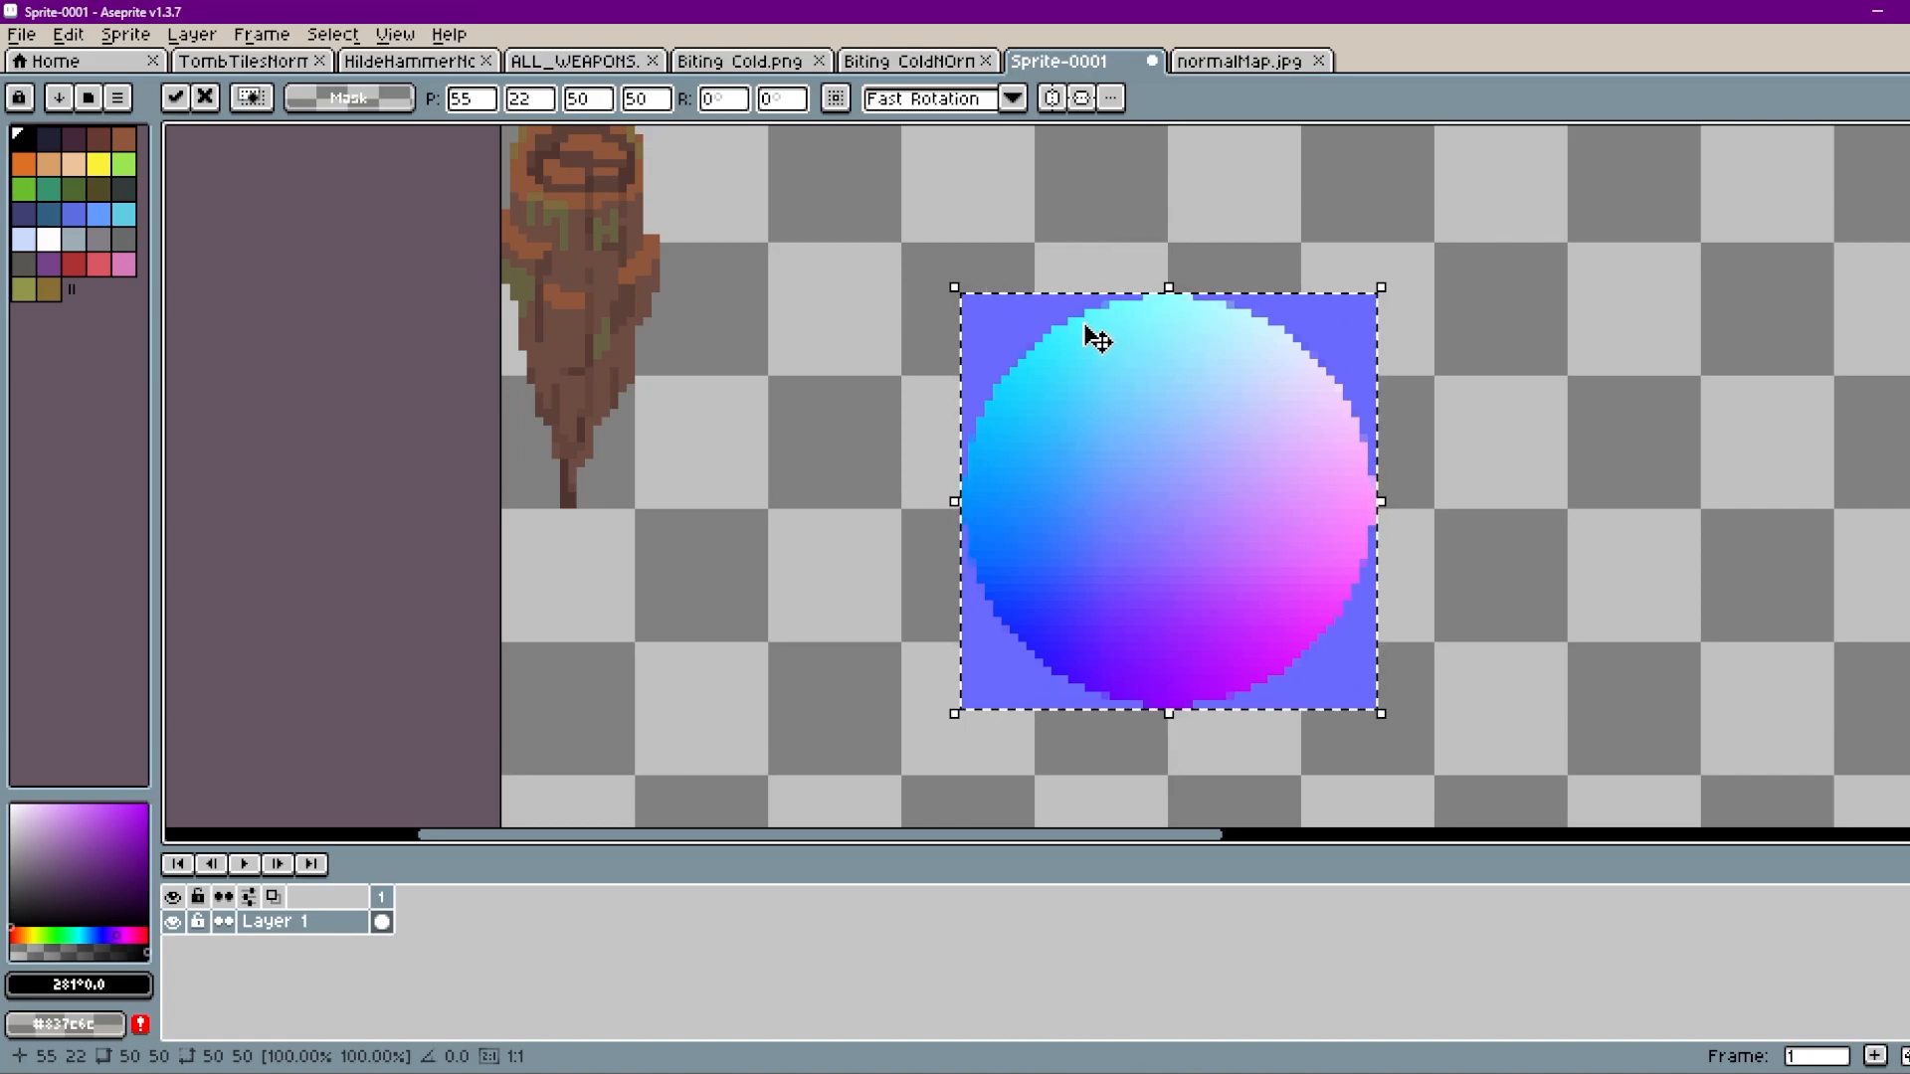
mouse_move(1309, 354)
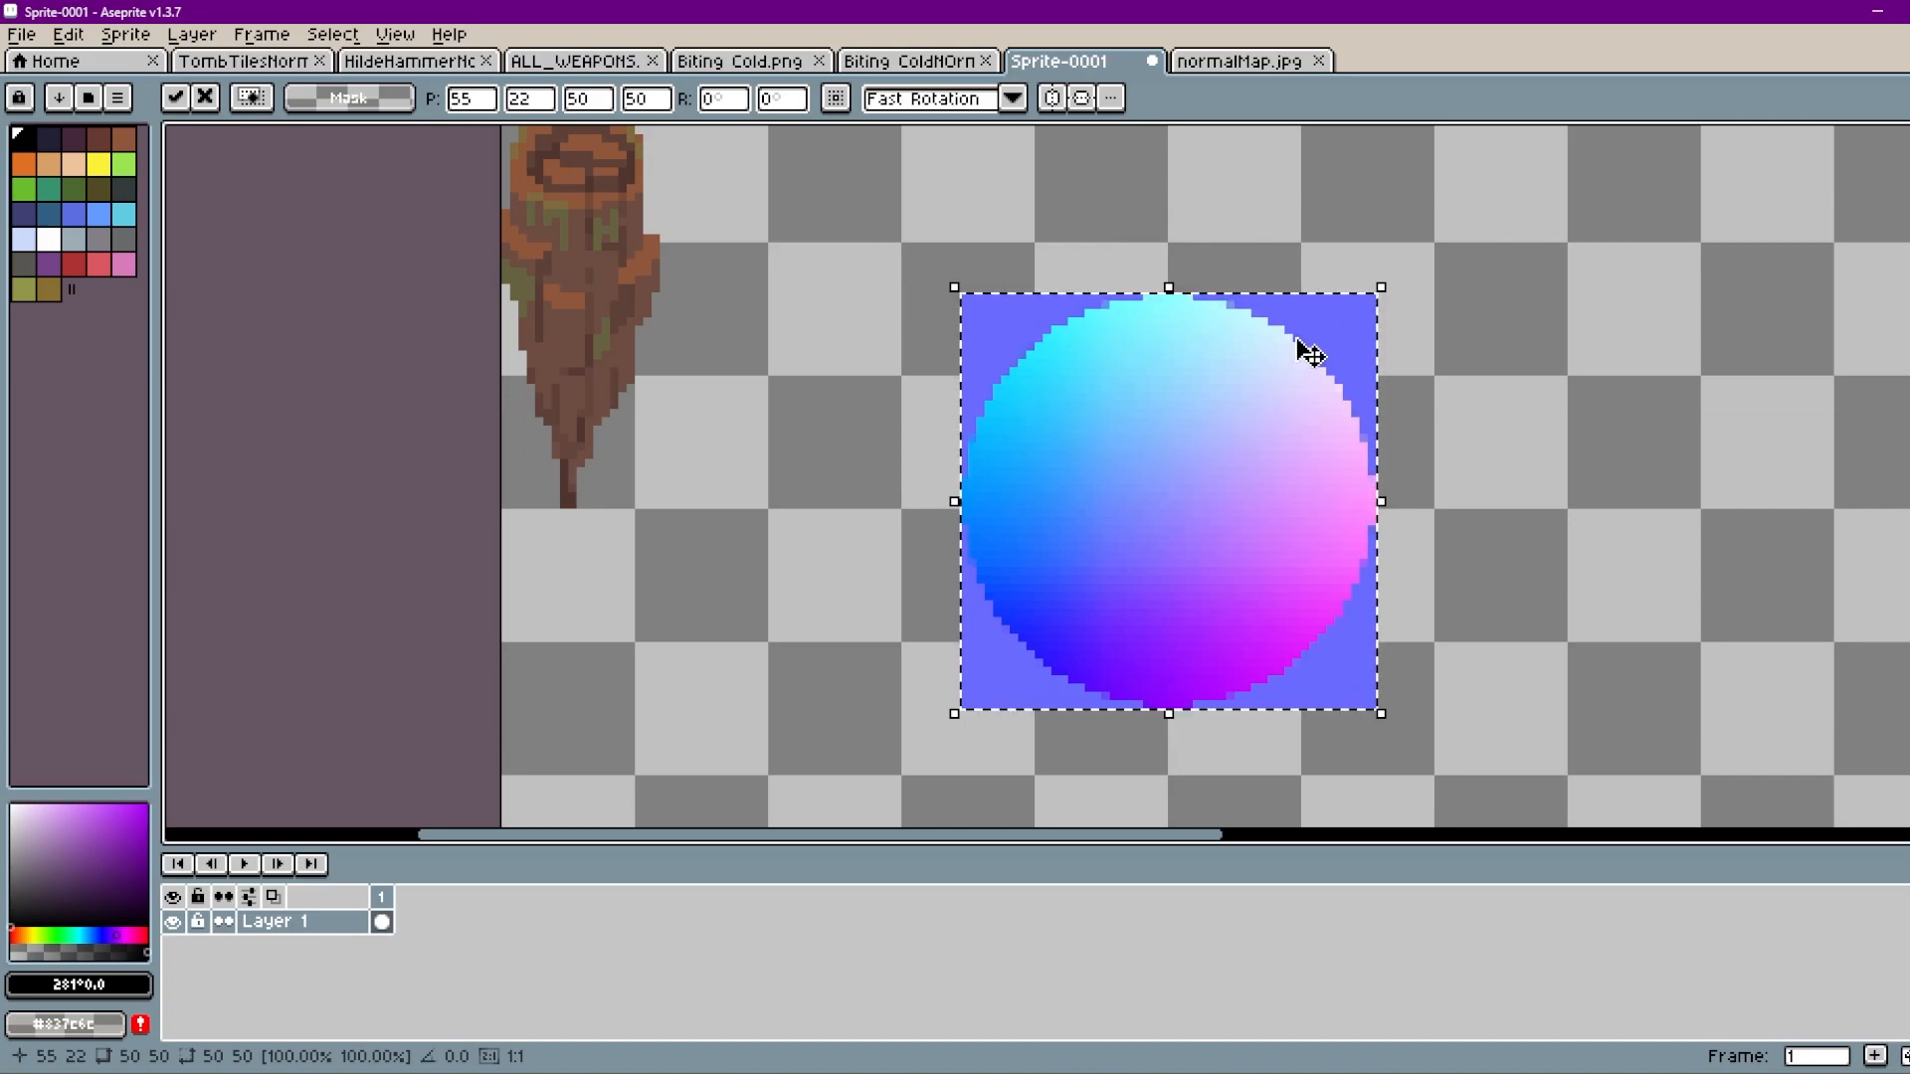
mouse_move(1248, 463)
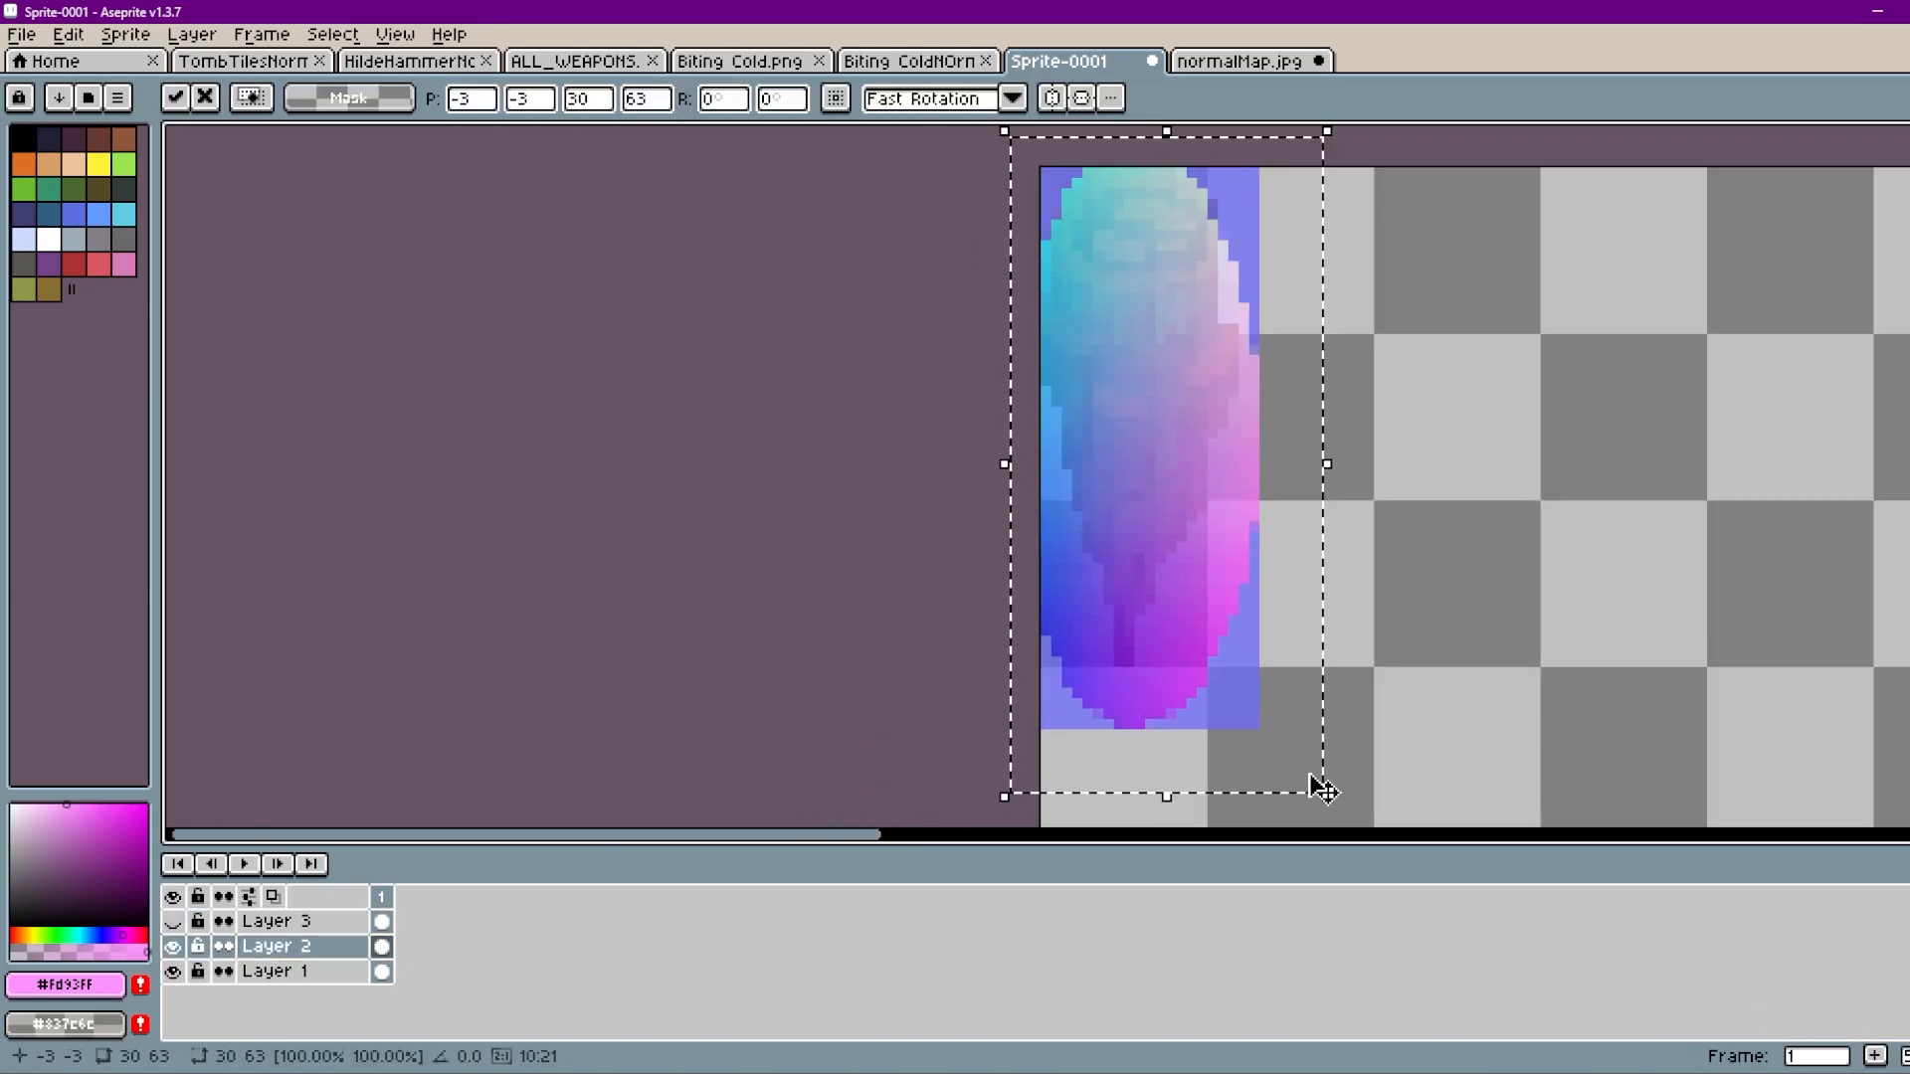
- Lower Layer 2's opacity in its properties so the log shows through
double_click(277, 946)
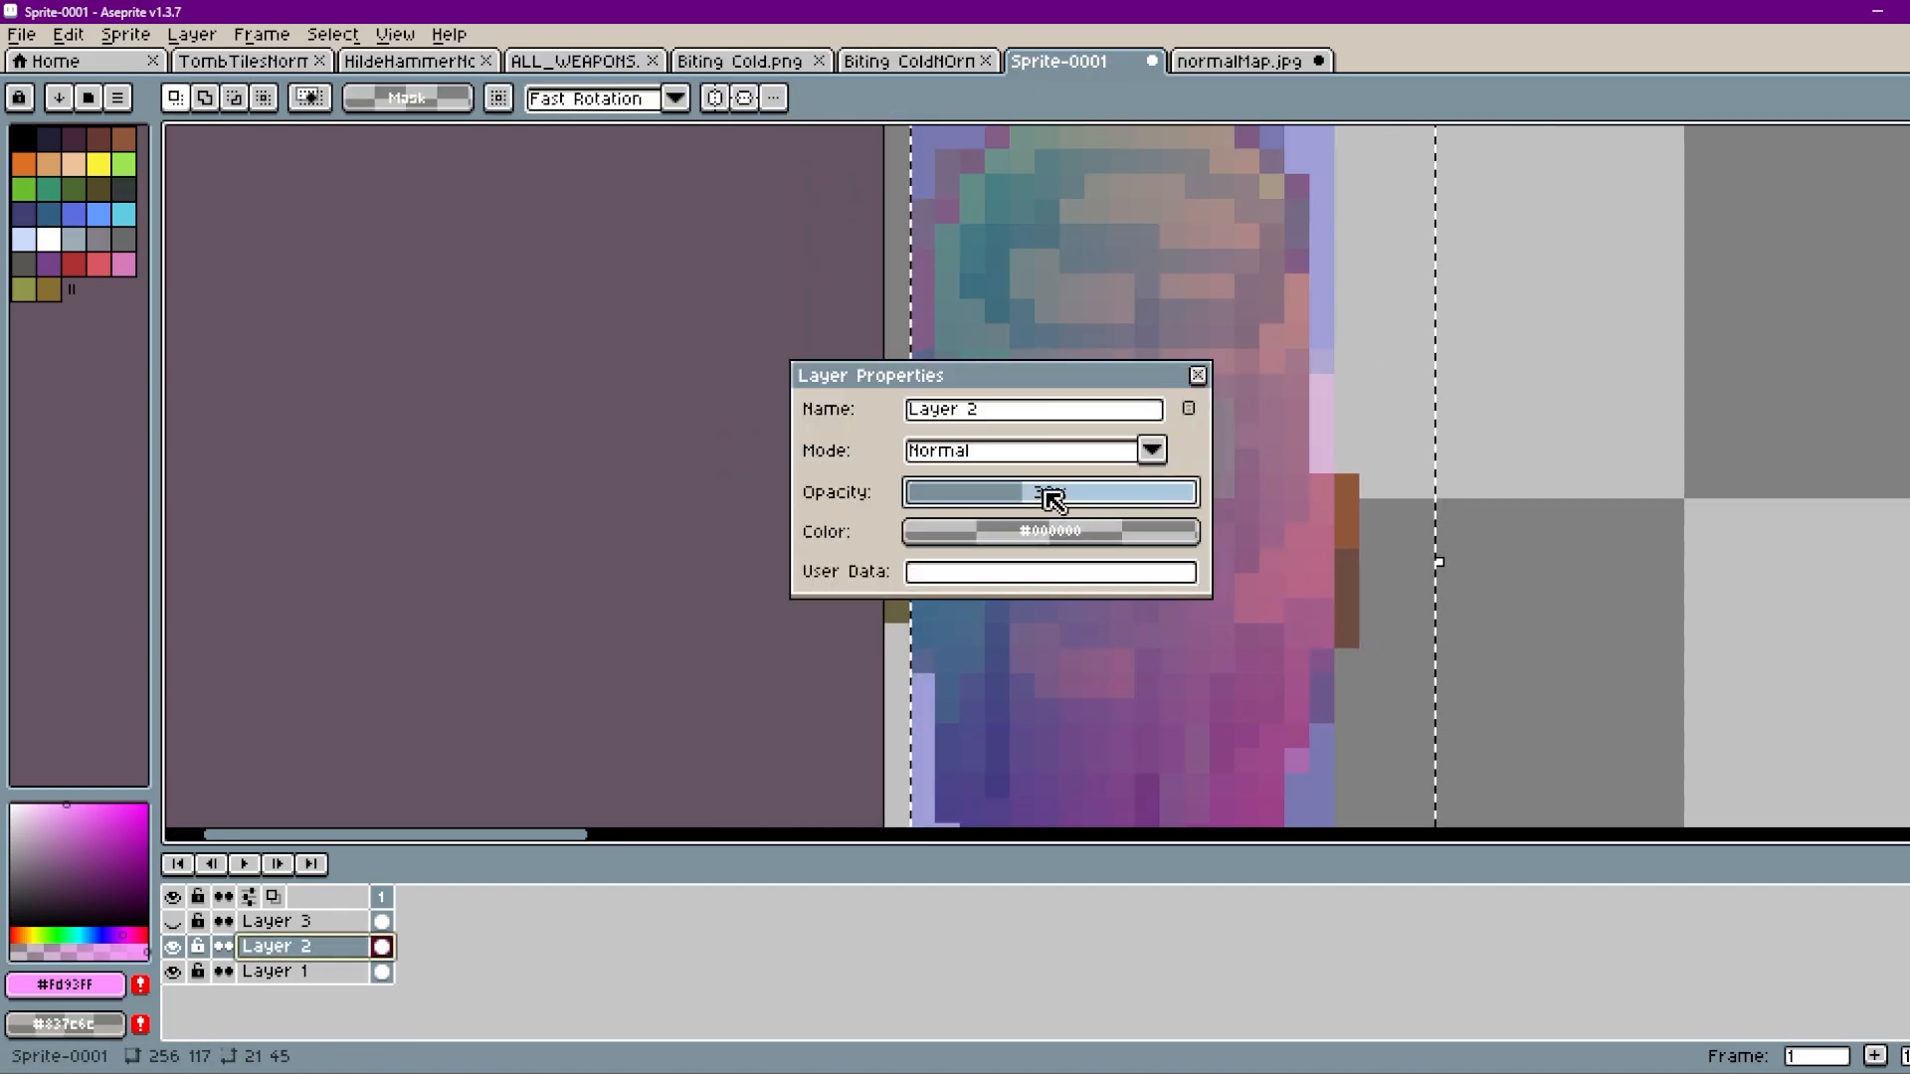
left_click(1193, 374)
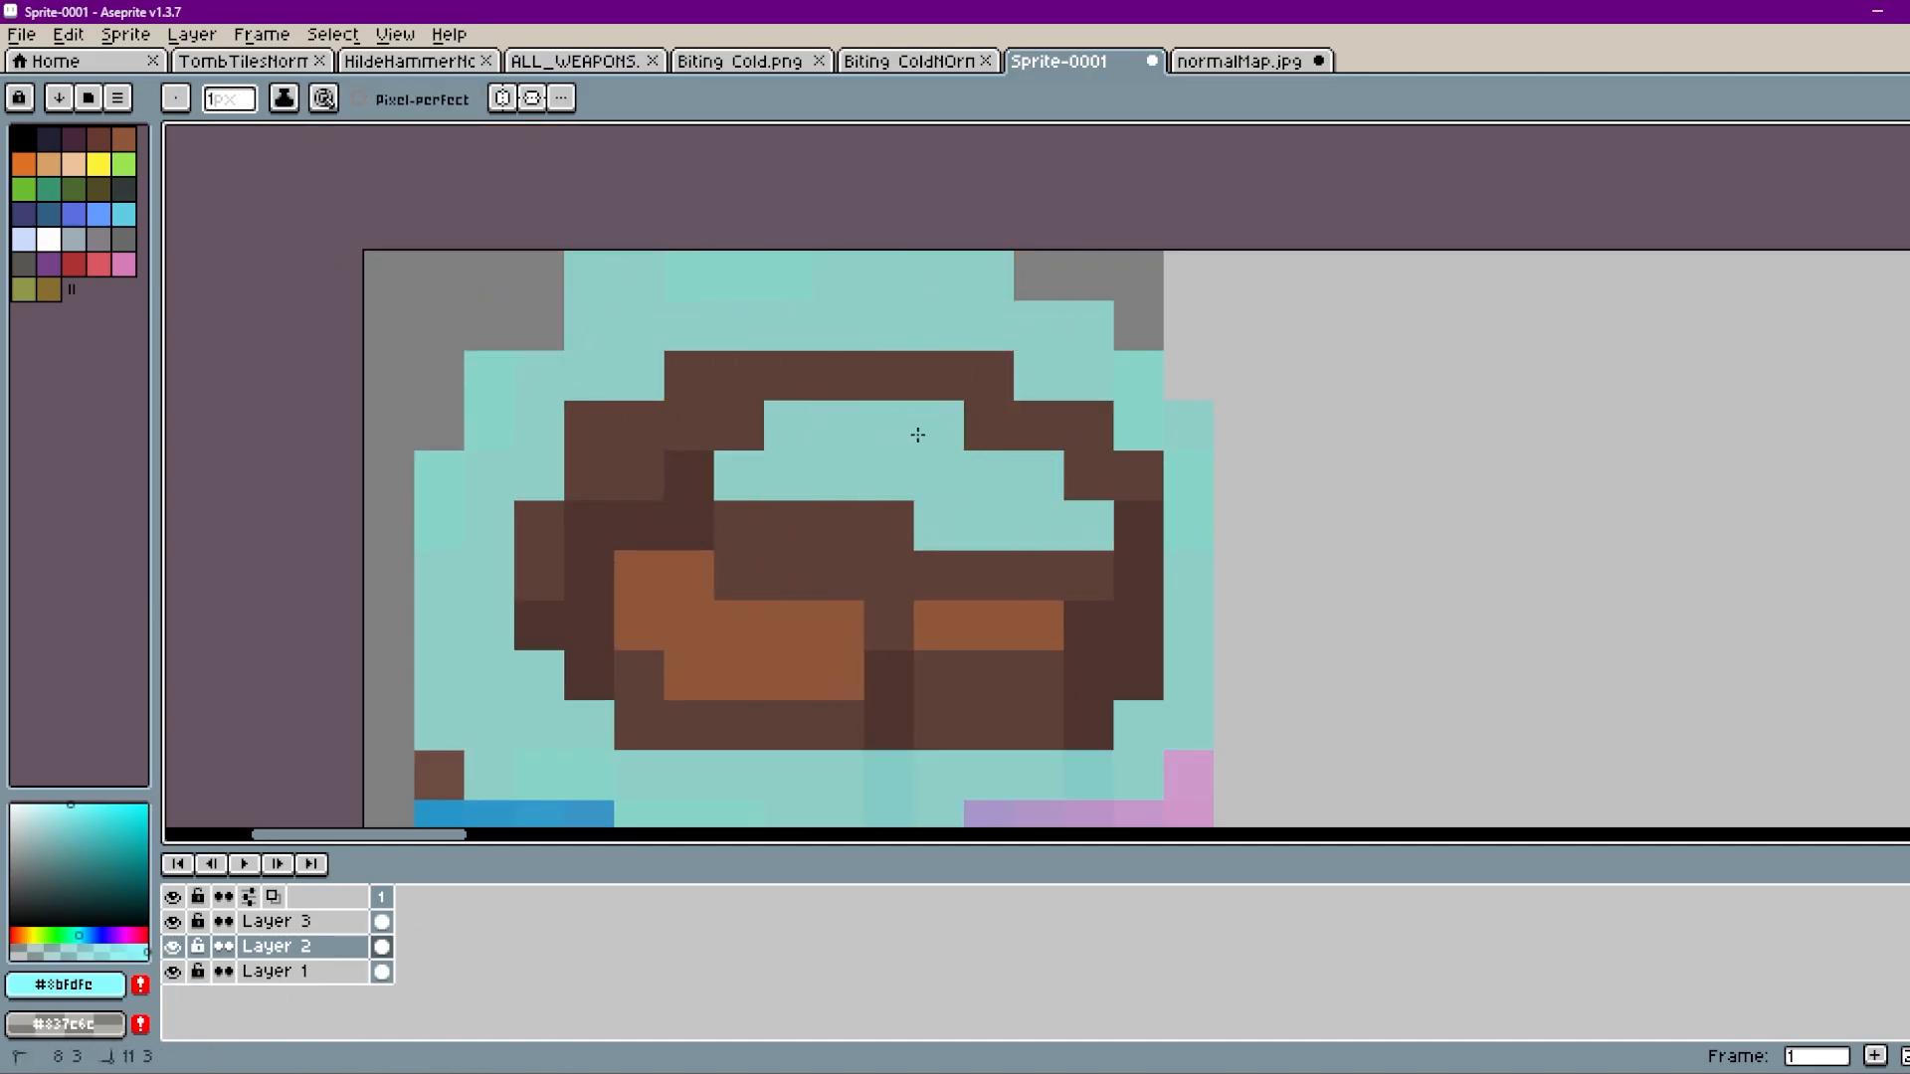
- Toggle Layer 2's visibility back on while finishing the log's normal-map shading
left_click(173, 946)
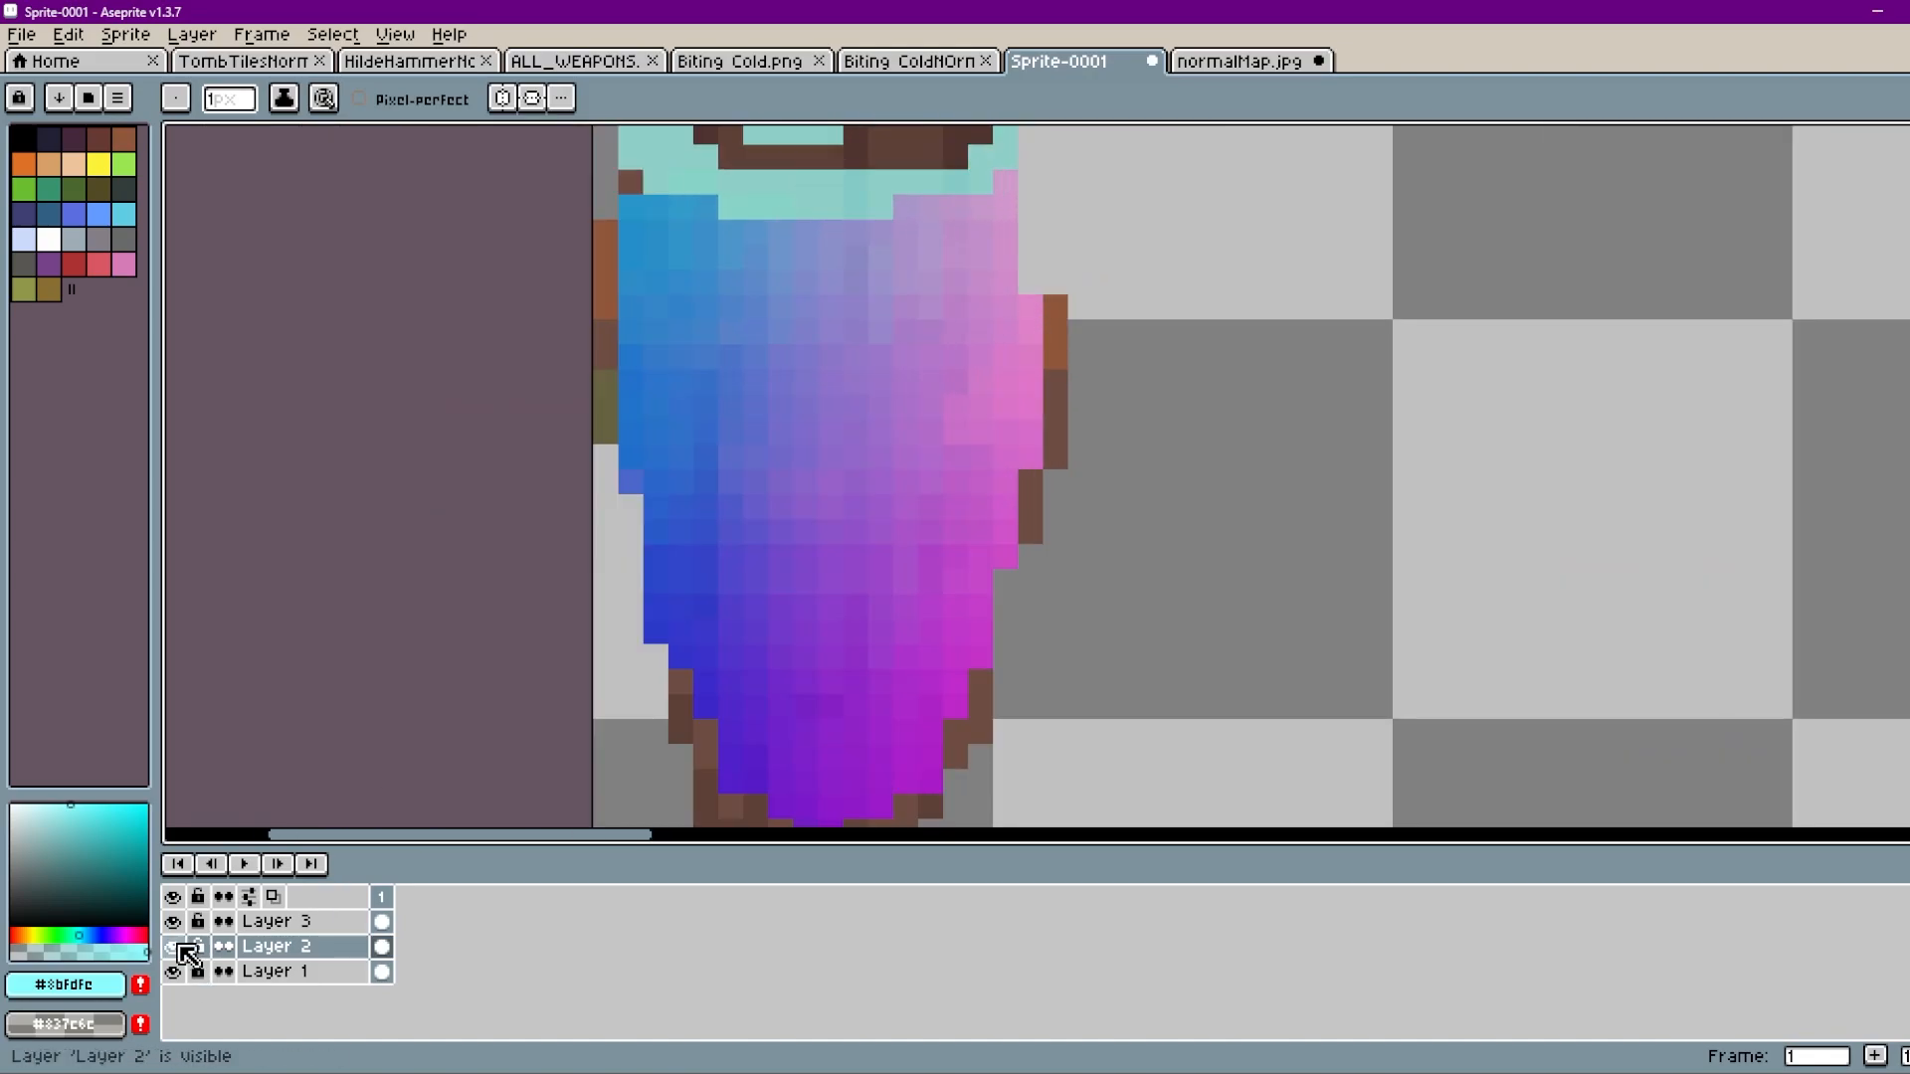
left_click(173, 946)
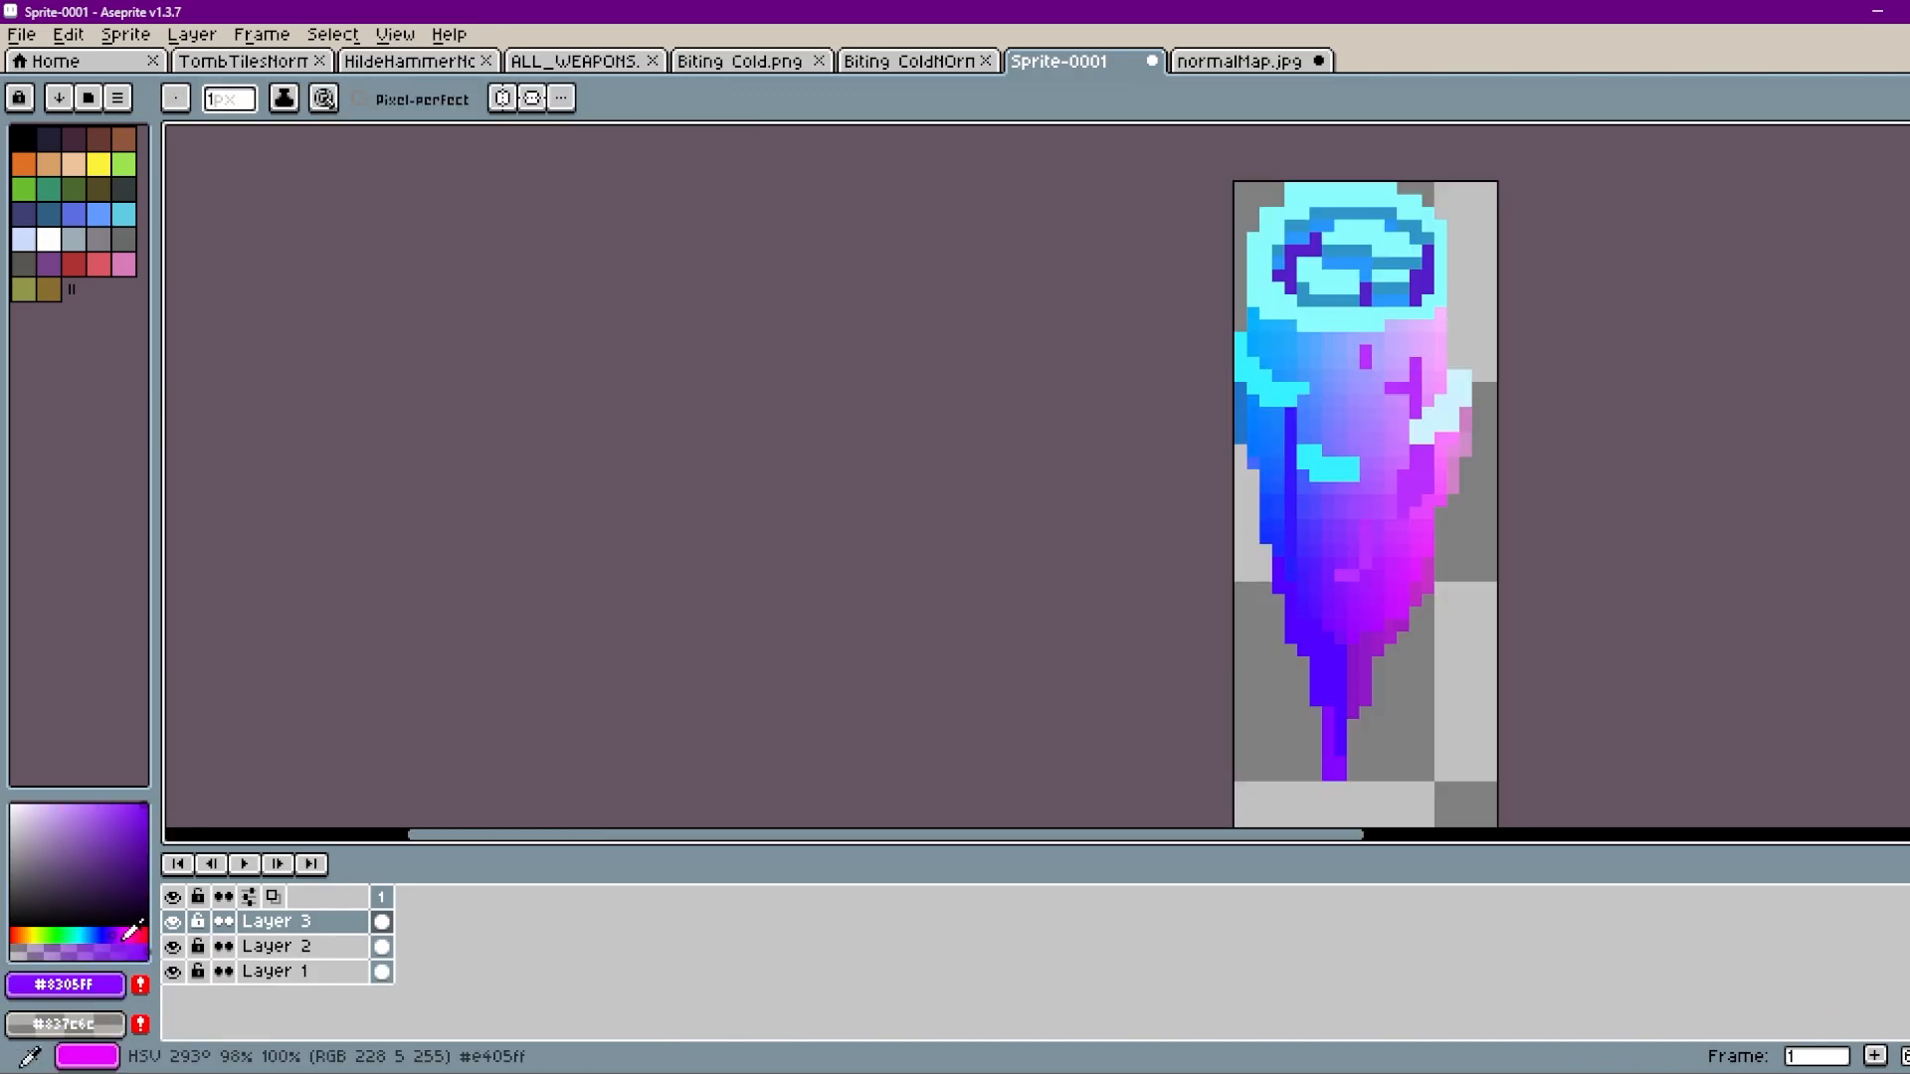
- Export the art as LOG.png and LOGNormal.png and open Godot's Log scene
left_click(173, 922)
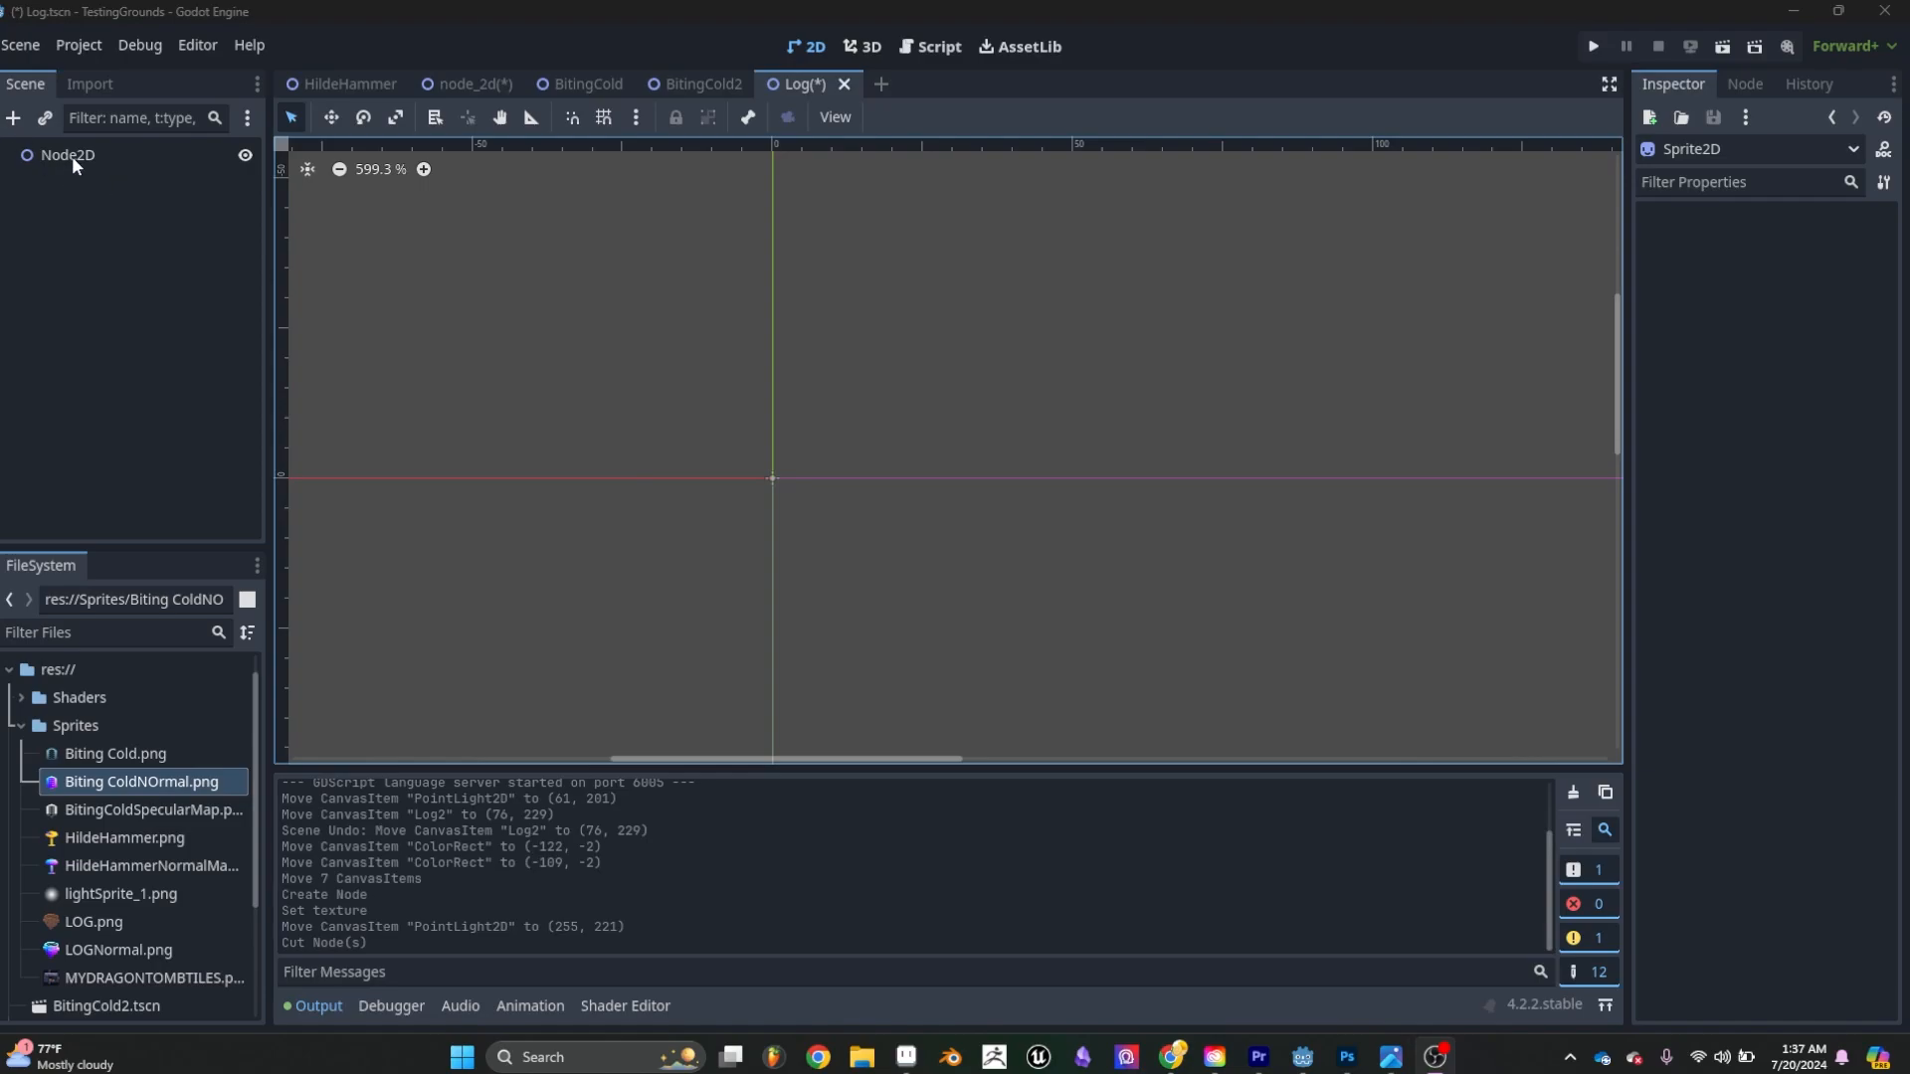
- Add a Sprite2D child node under the Log scene's Node2D root
left_click(13, 119)
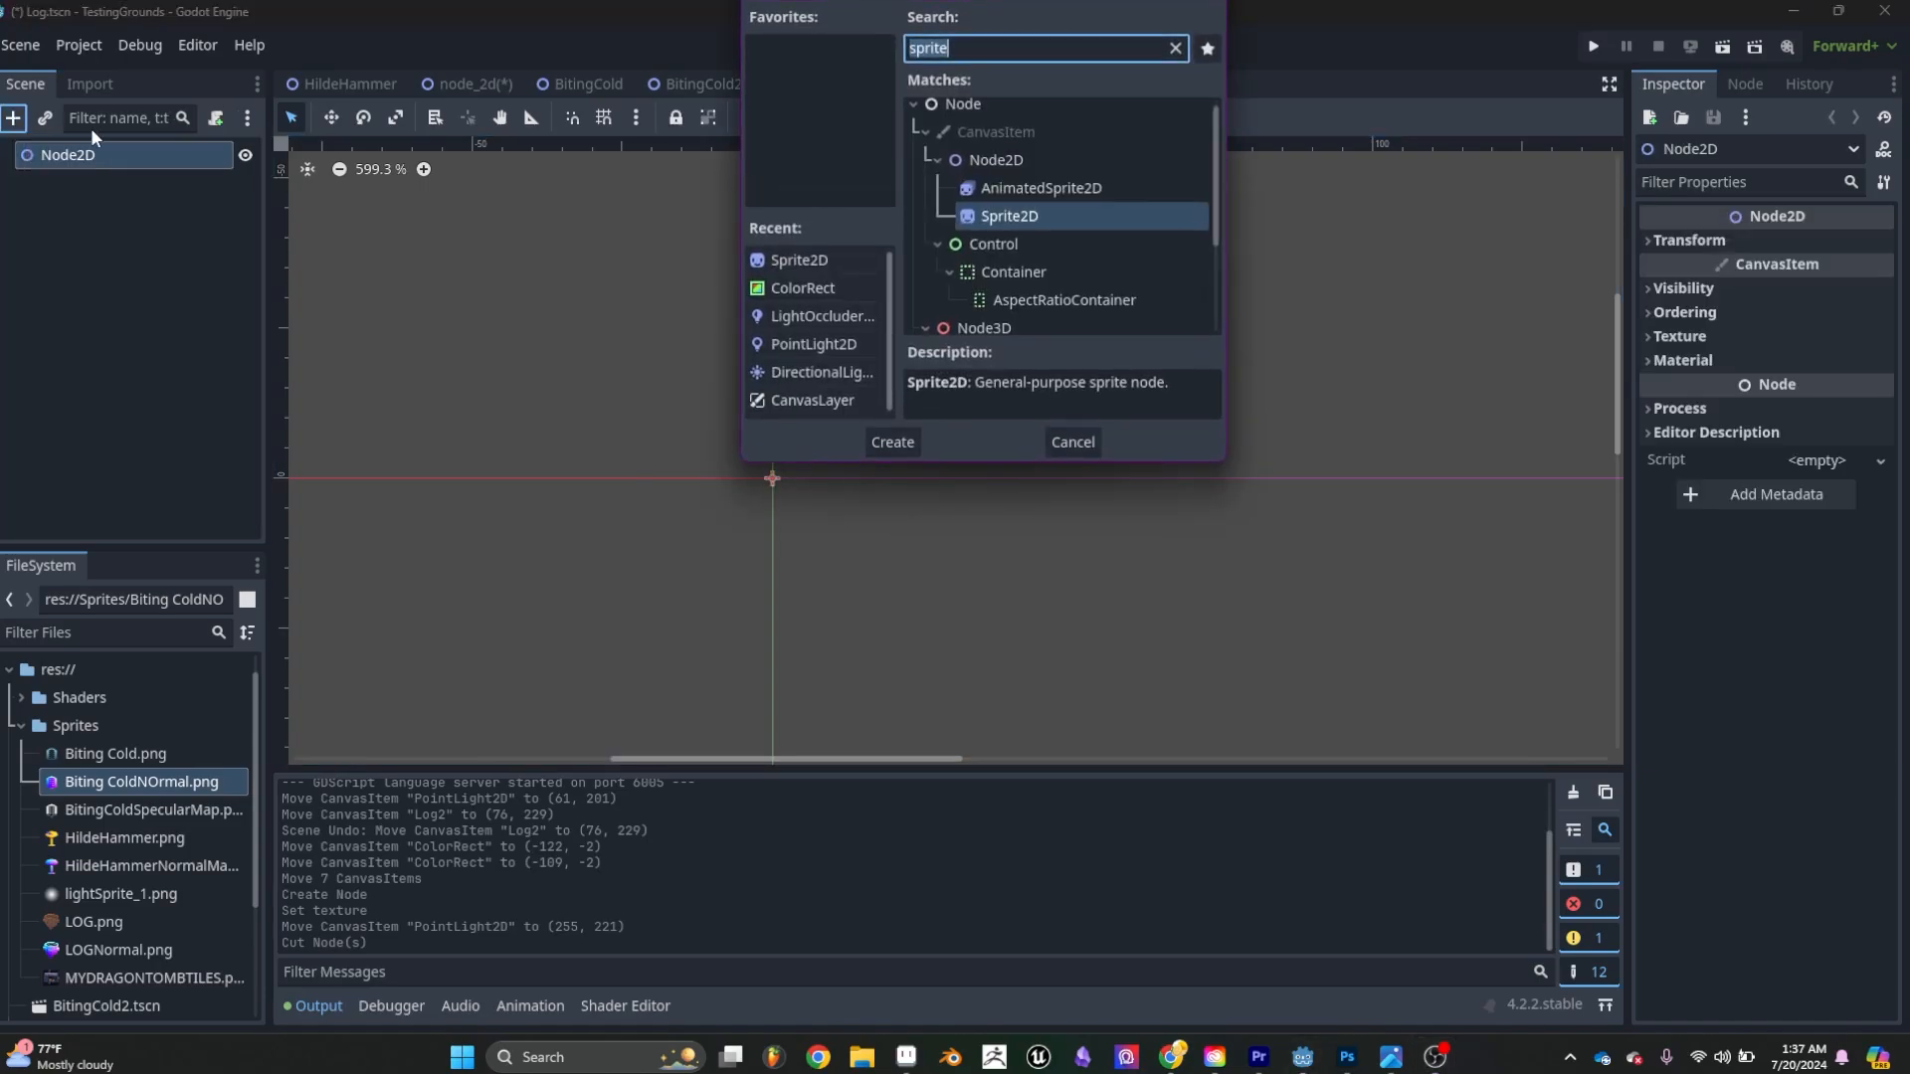
key("BackSpace")
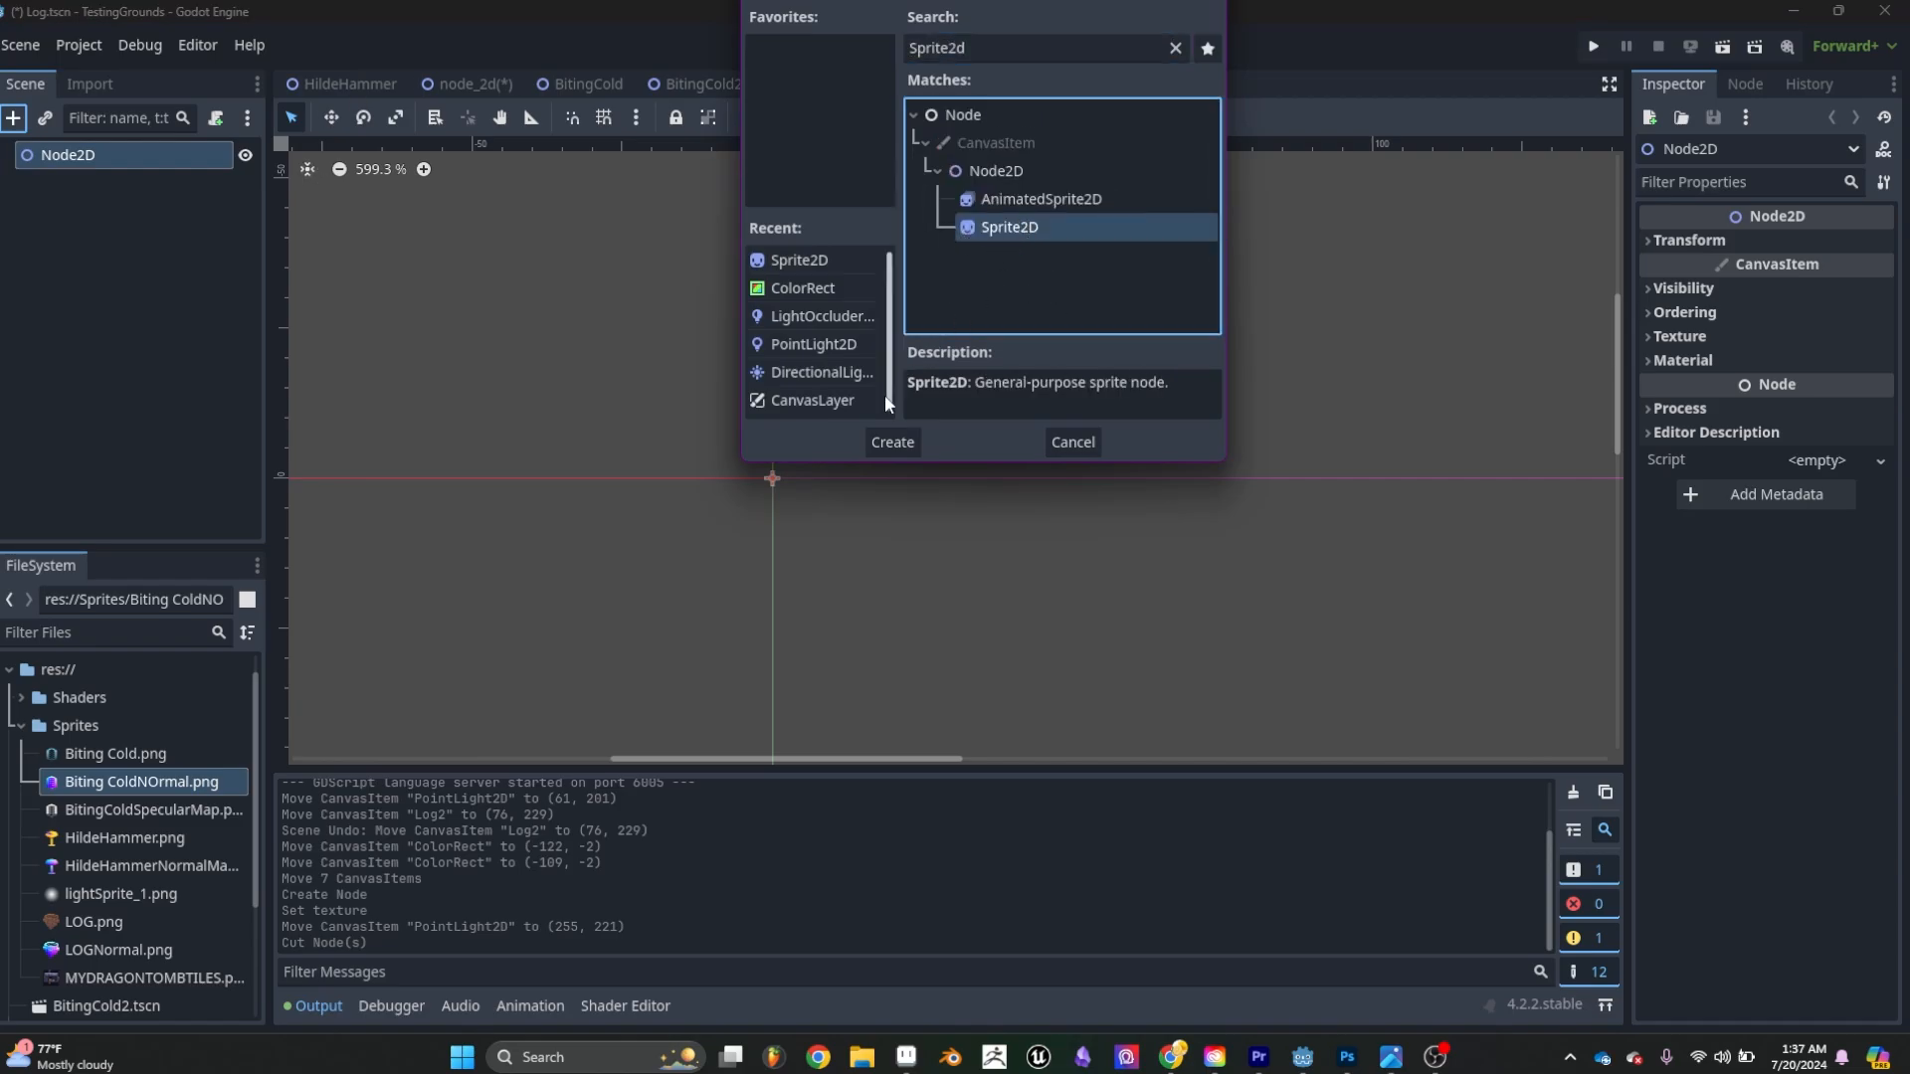
left_click(891, 440)
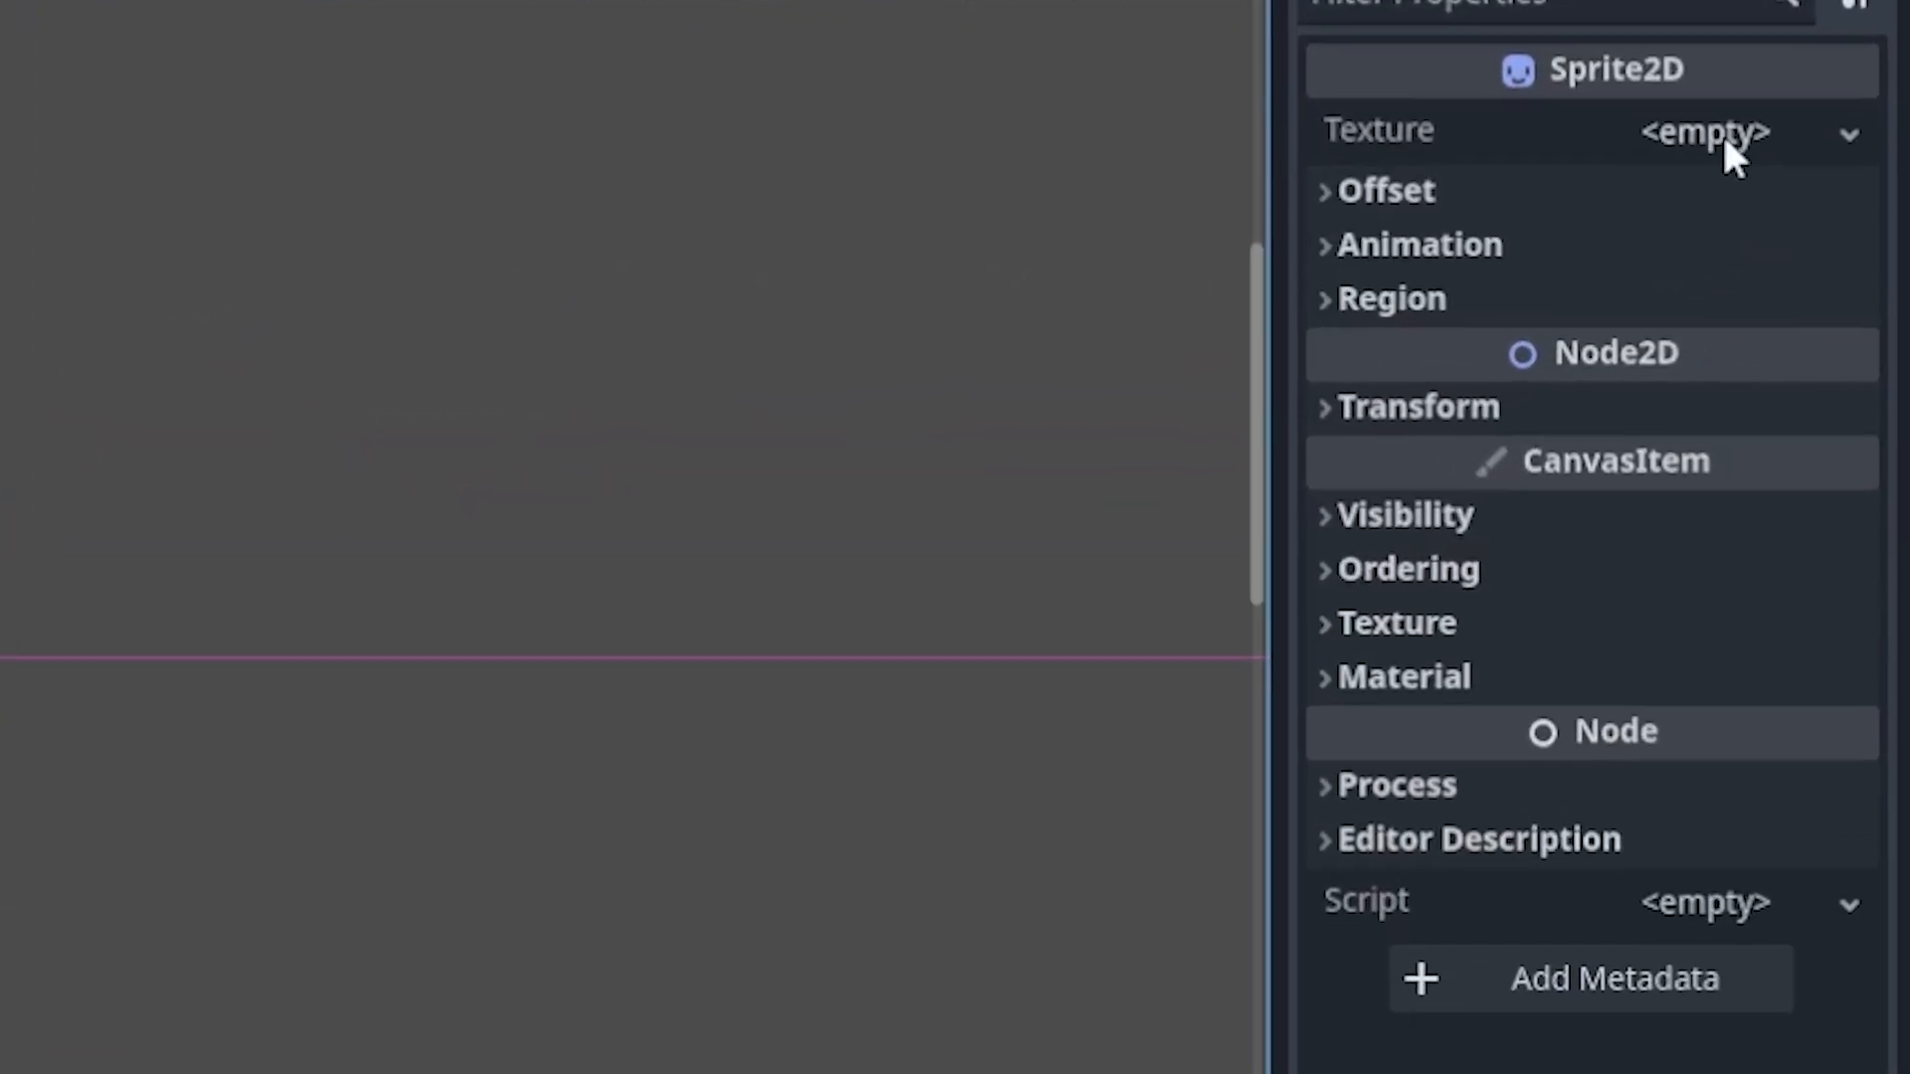
- Give the Sprite2D a new CanvasTexture with LOG.png diffuse and LOGNormal.png normal map
left_click(1703, 131)
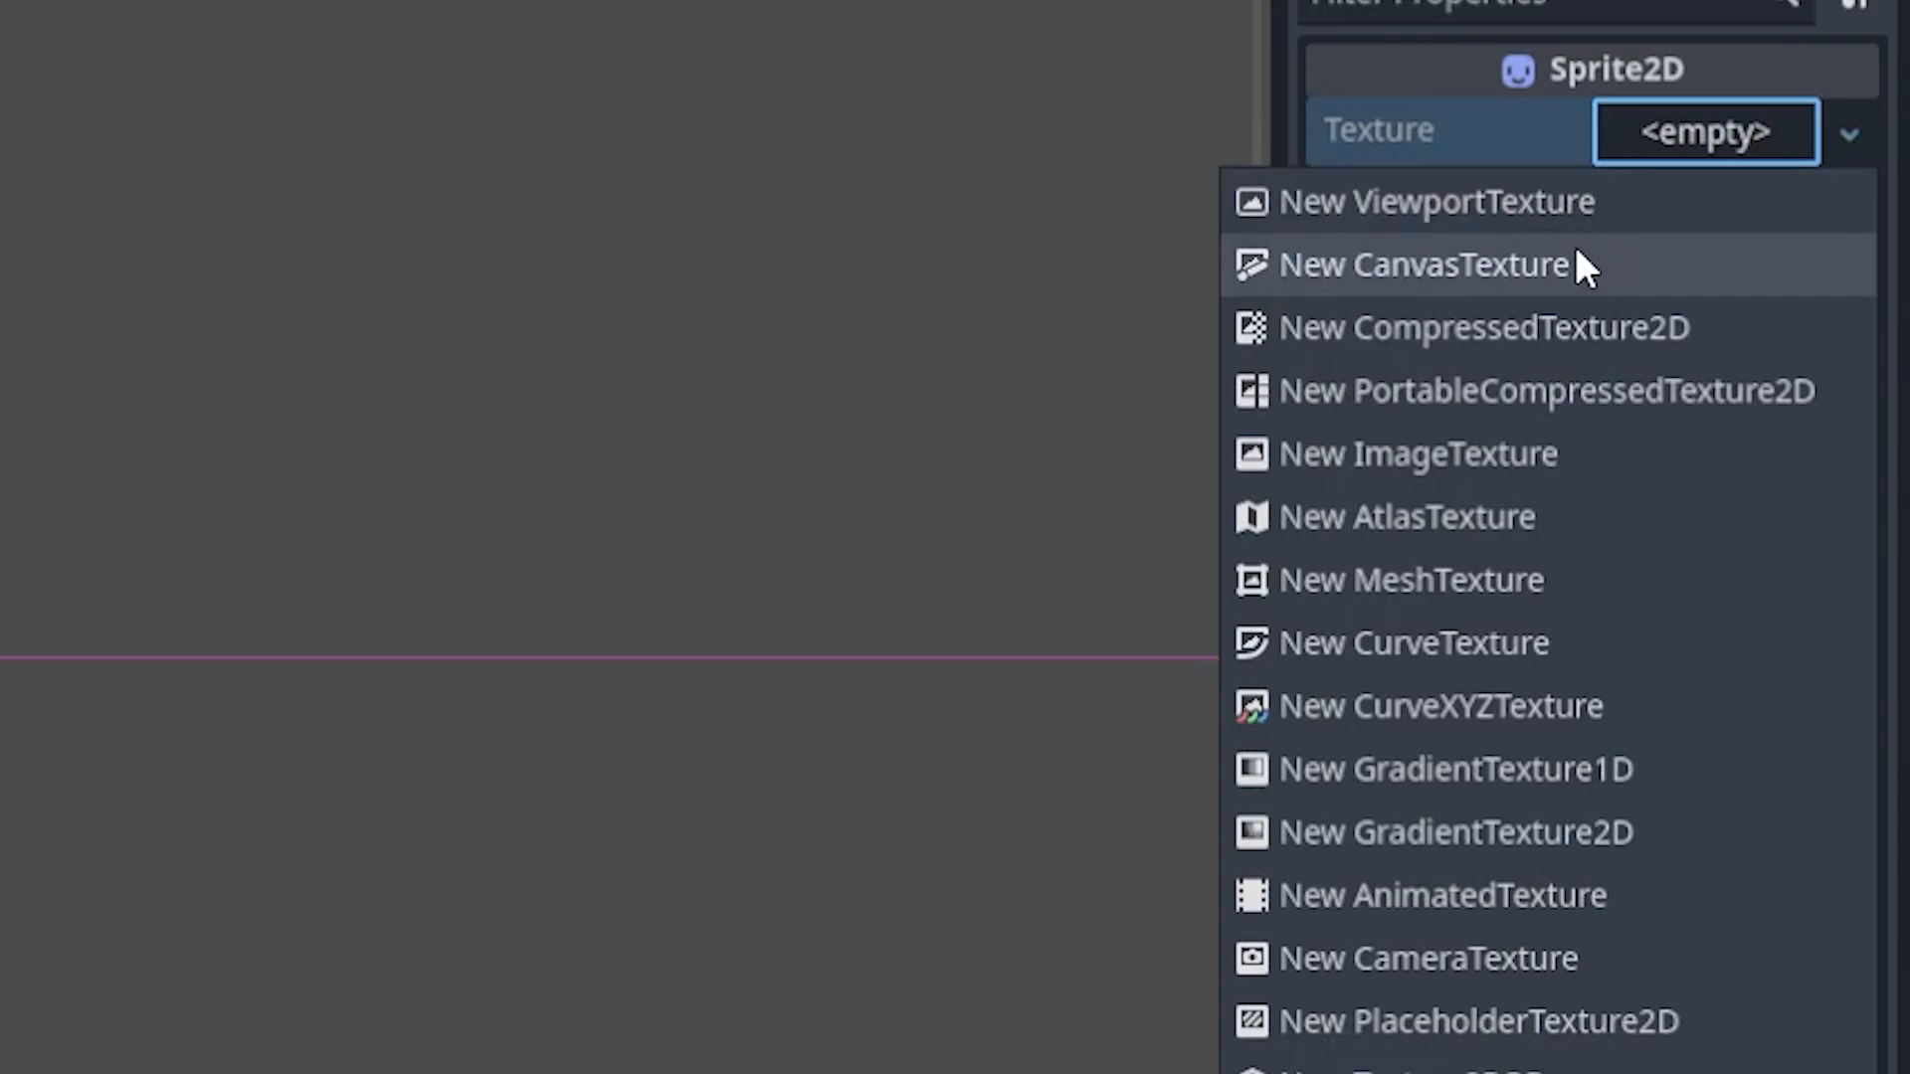
left_click(1423, 264)
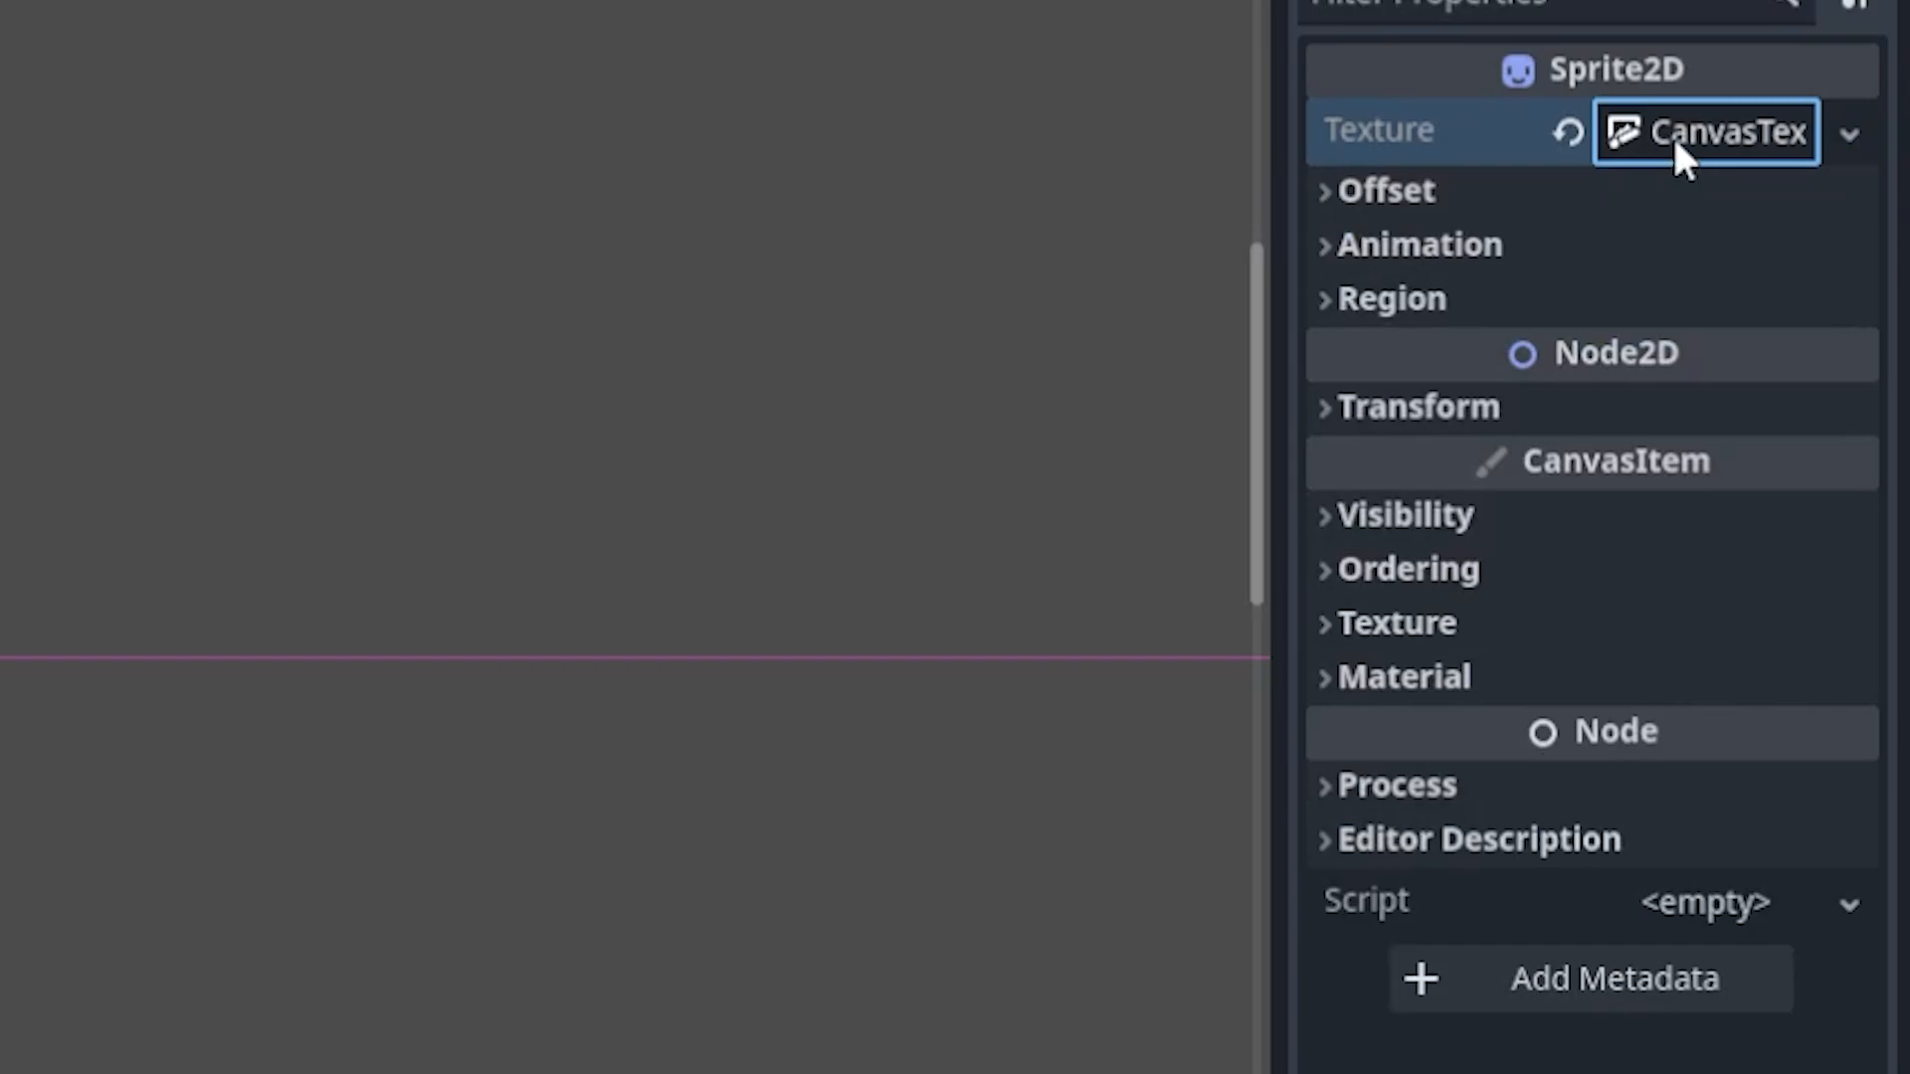
left_click(1700, 131)
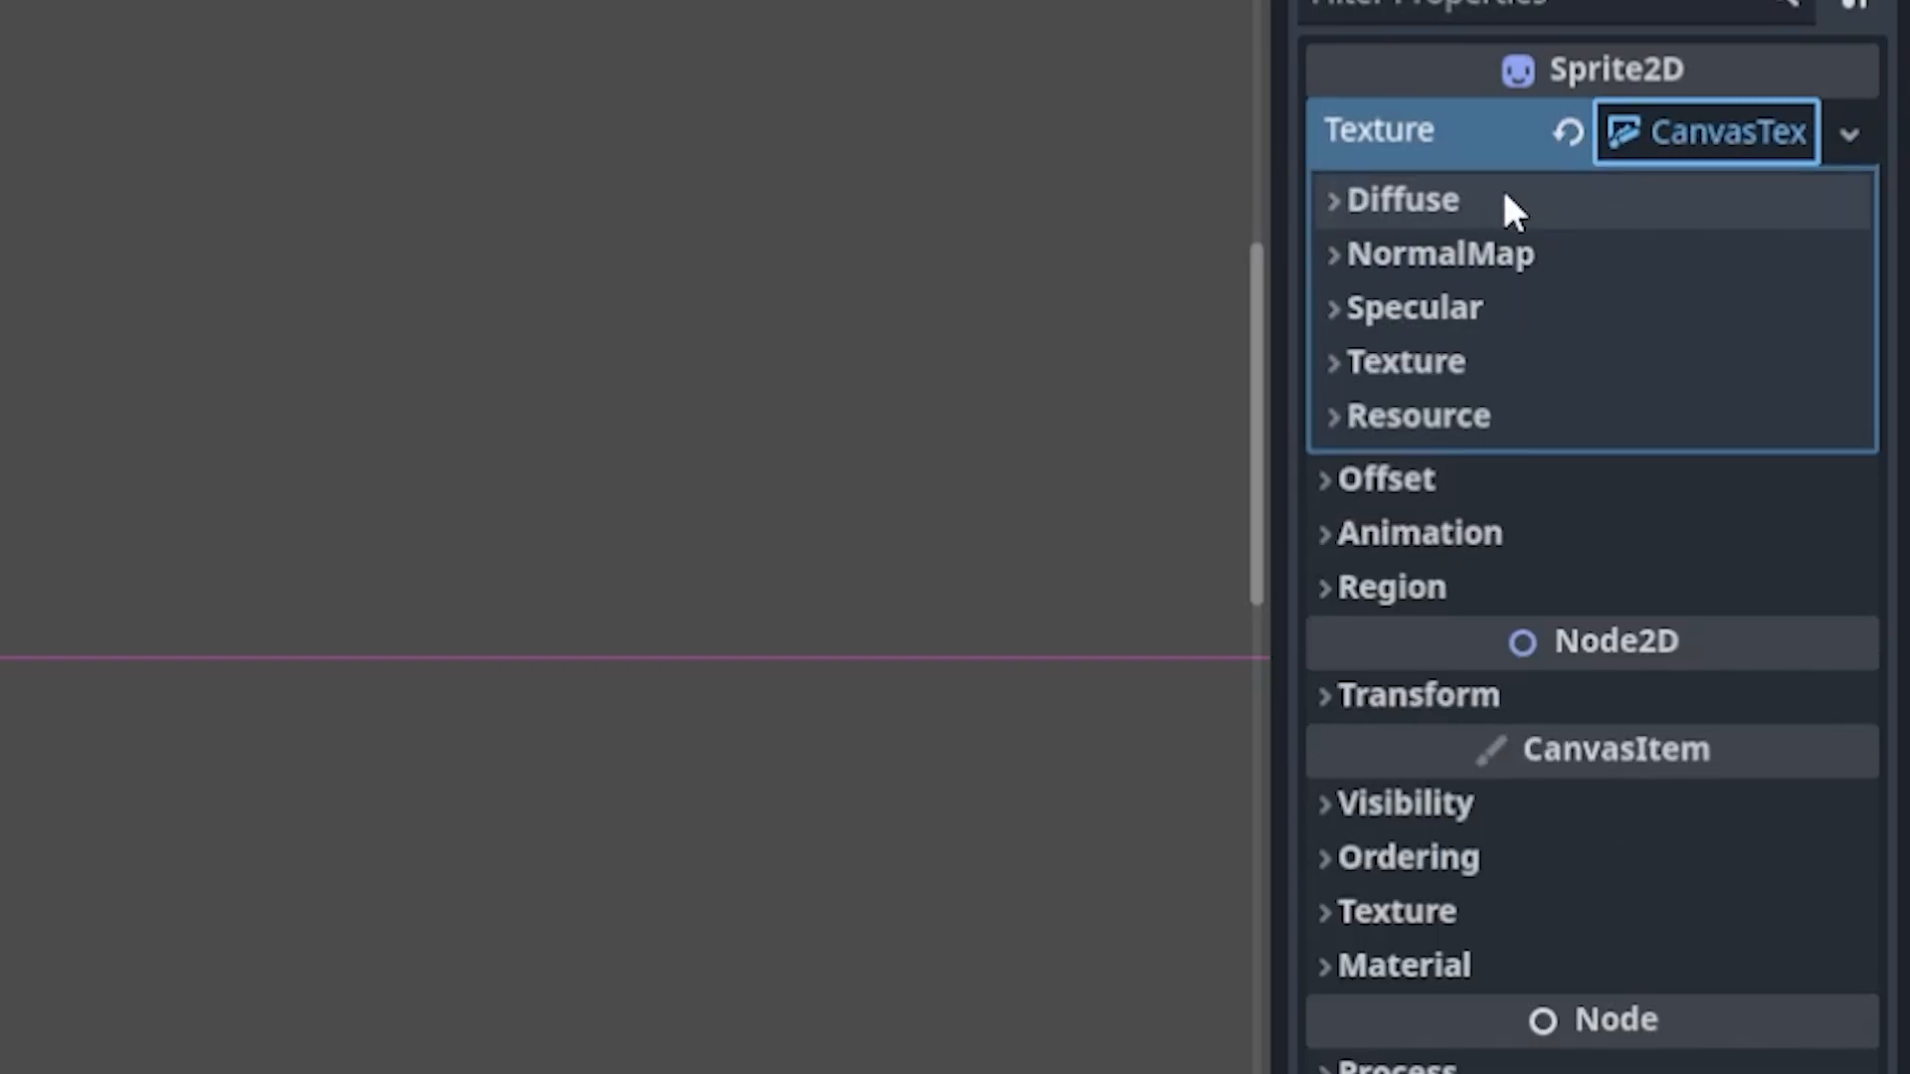
left_click(1399, 199)
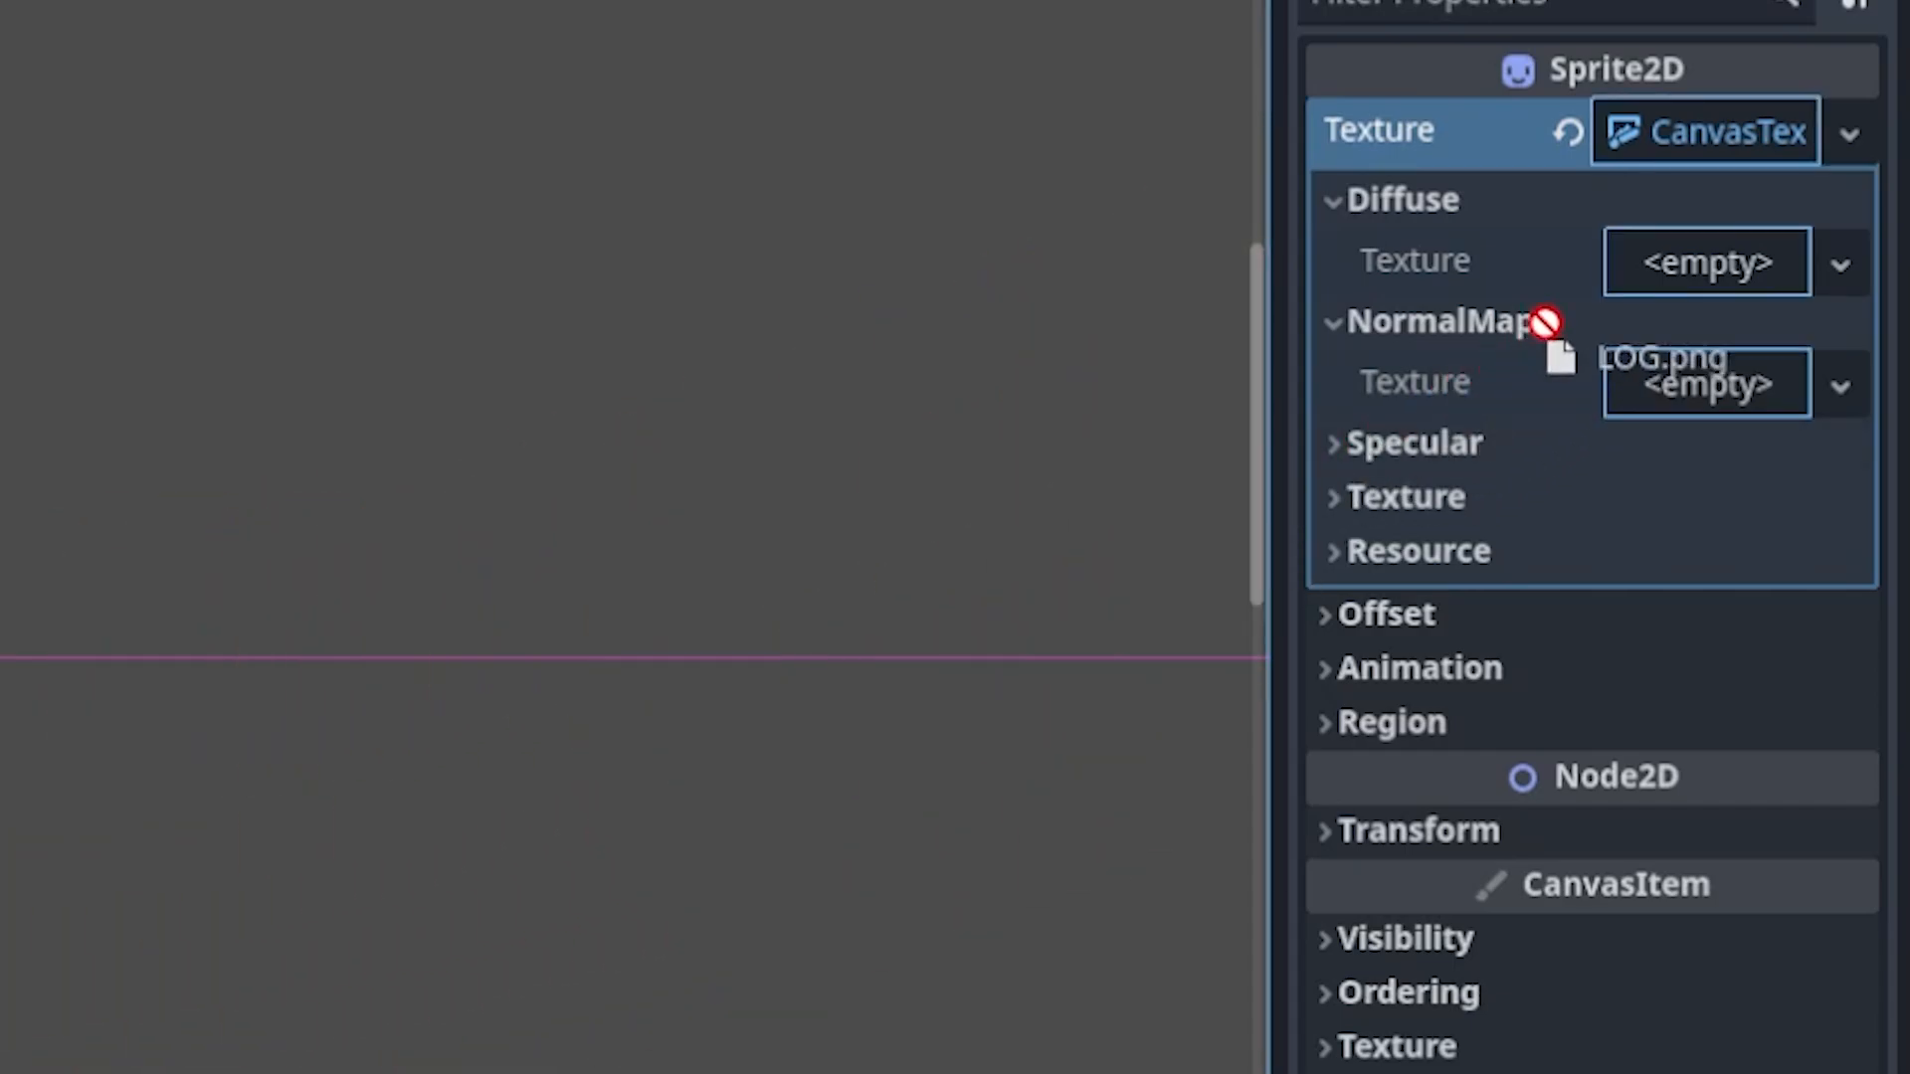
left_click_drag(1559, 359, 1705, 261)
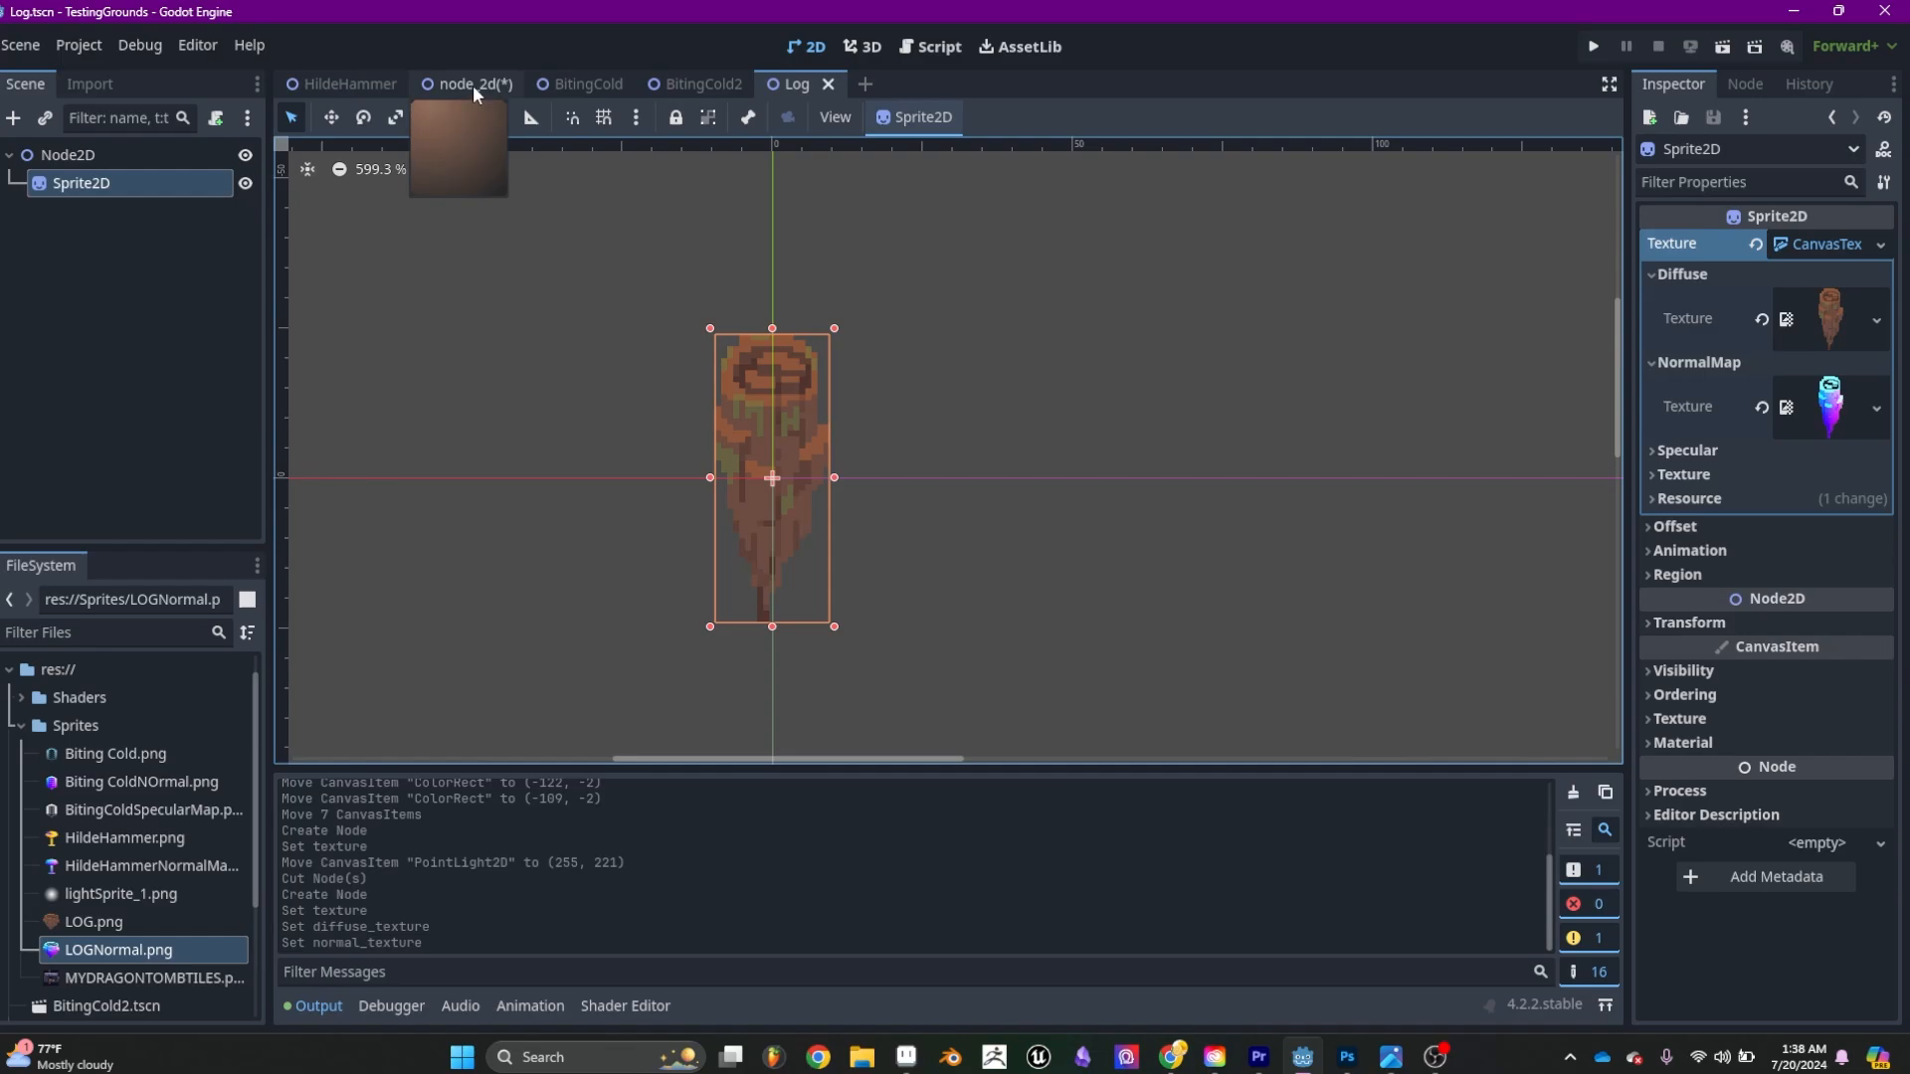
- Switch to the node_2d scene and place Log.tscn right of the two logs
left_click(466, 84)
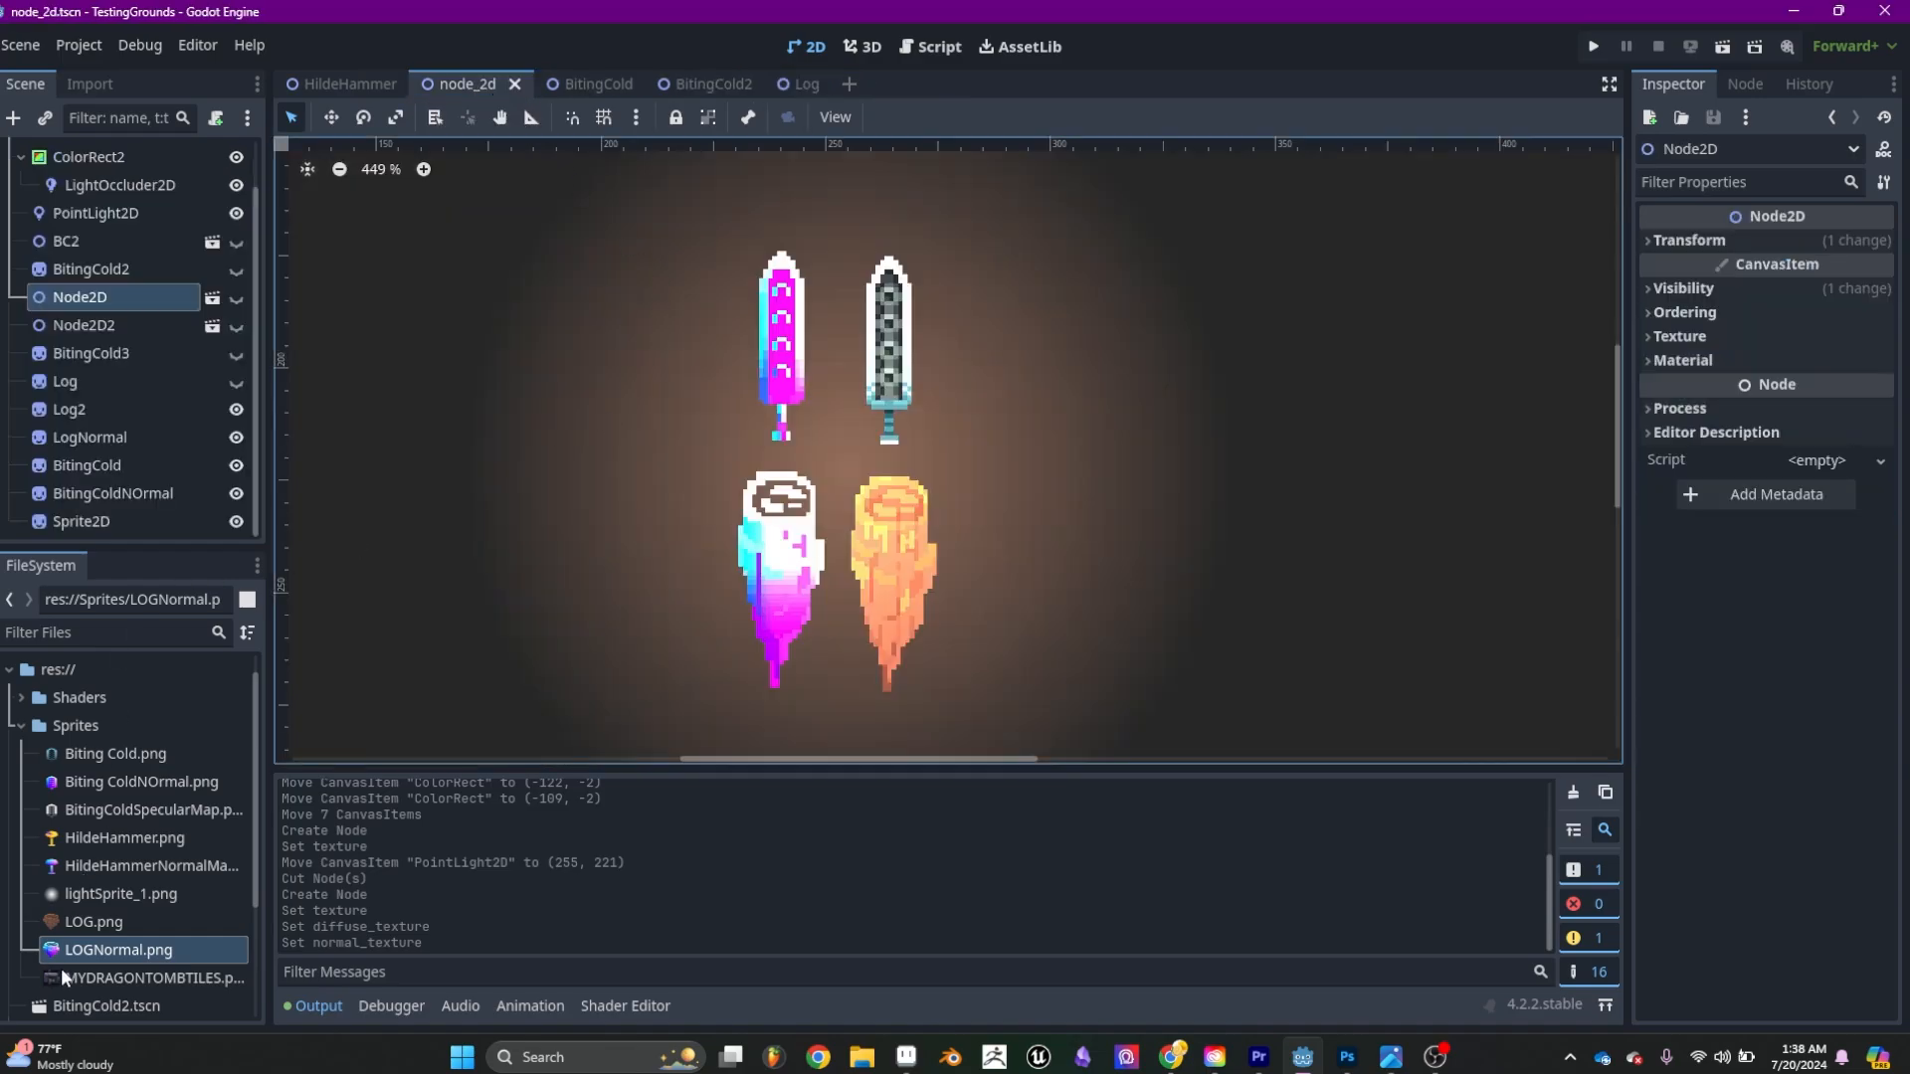
scroll("down", 3)
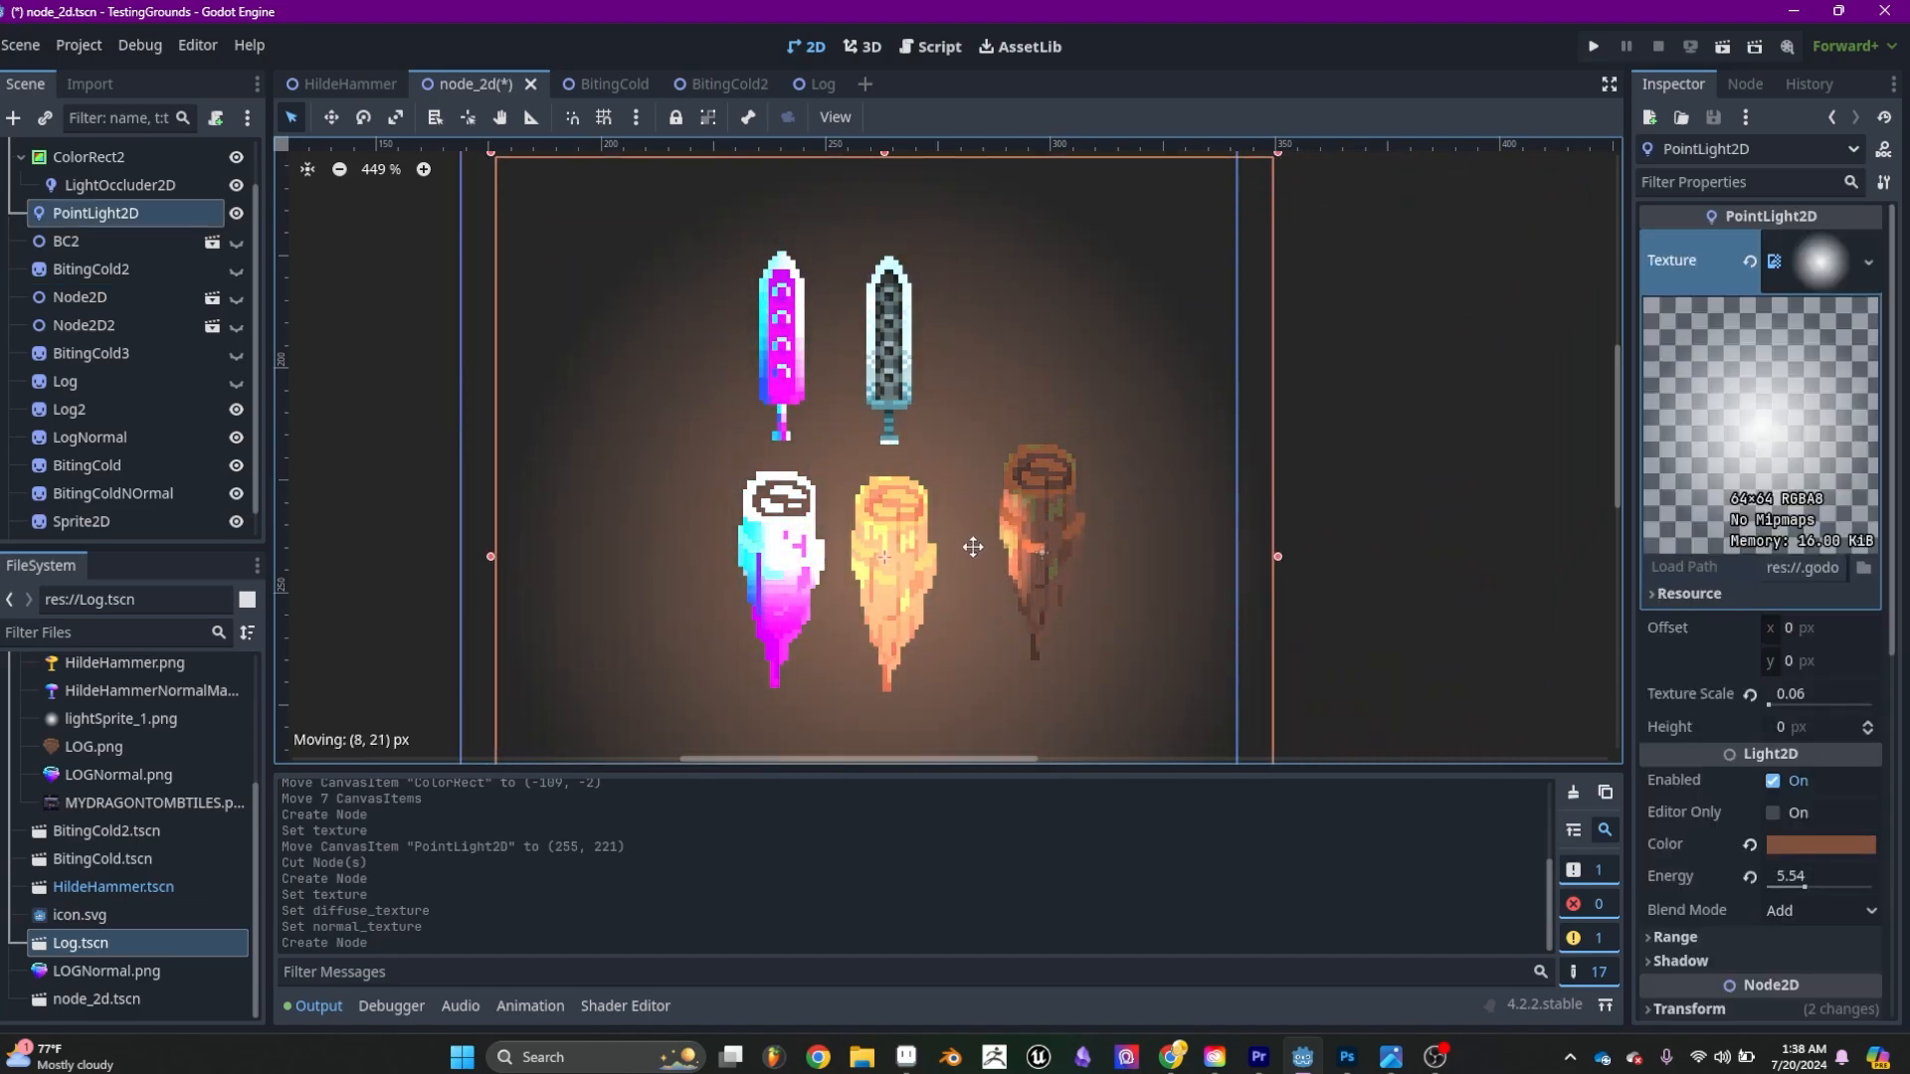
- Move the point light over the sprites, tint it orange and set energy 6.05
left_click_drag(975, 546, 997, 390)
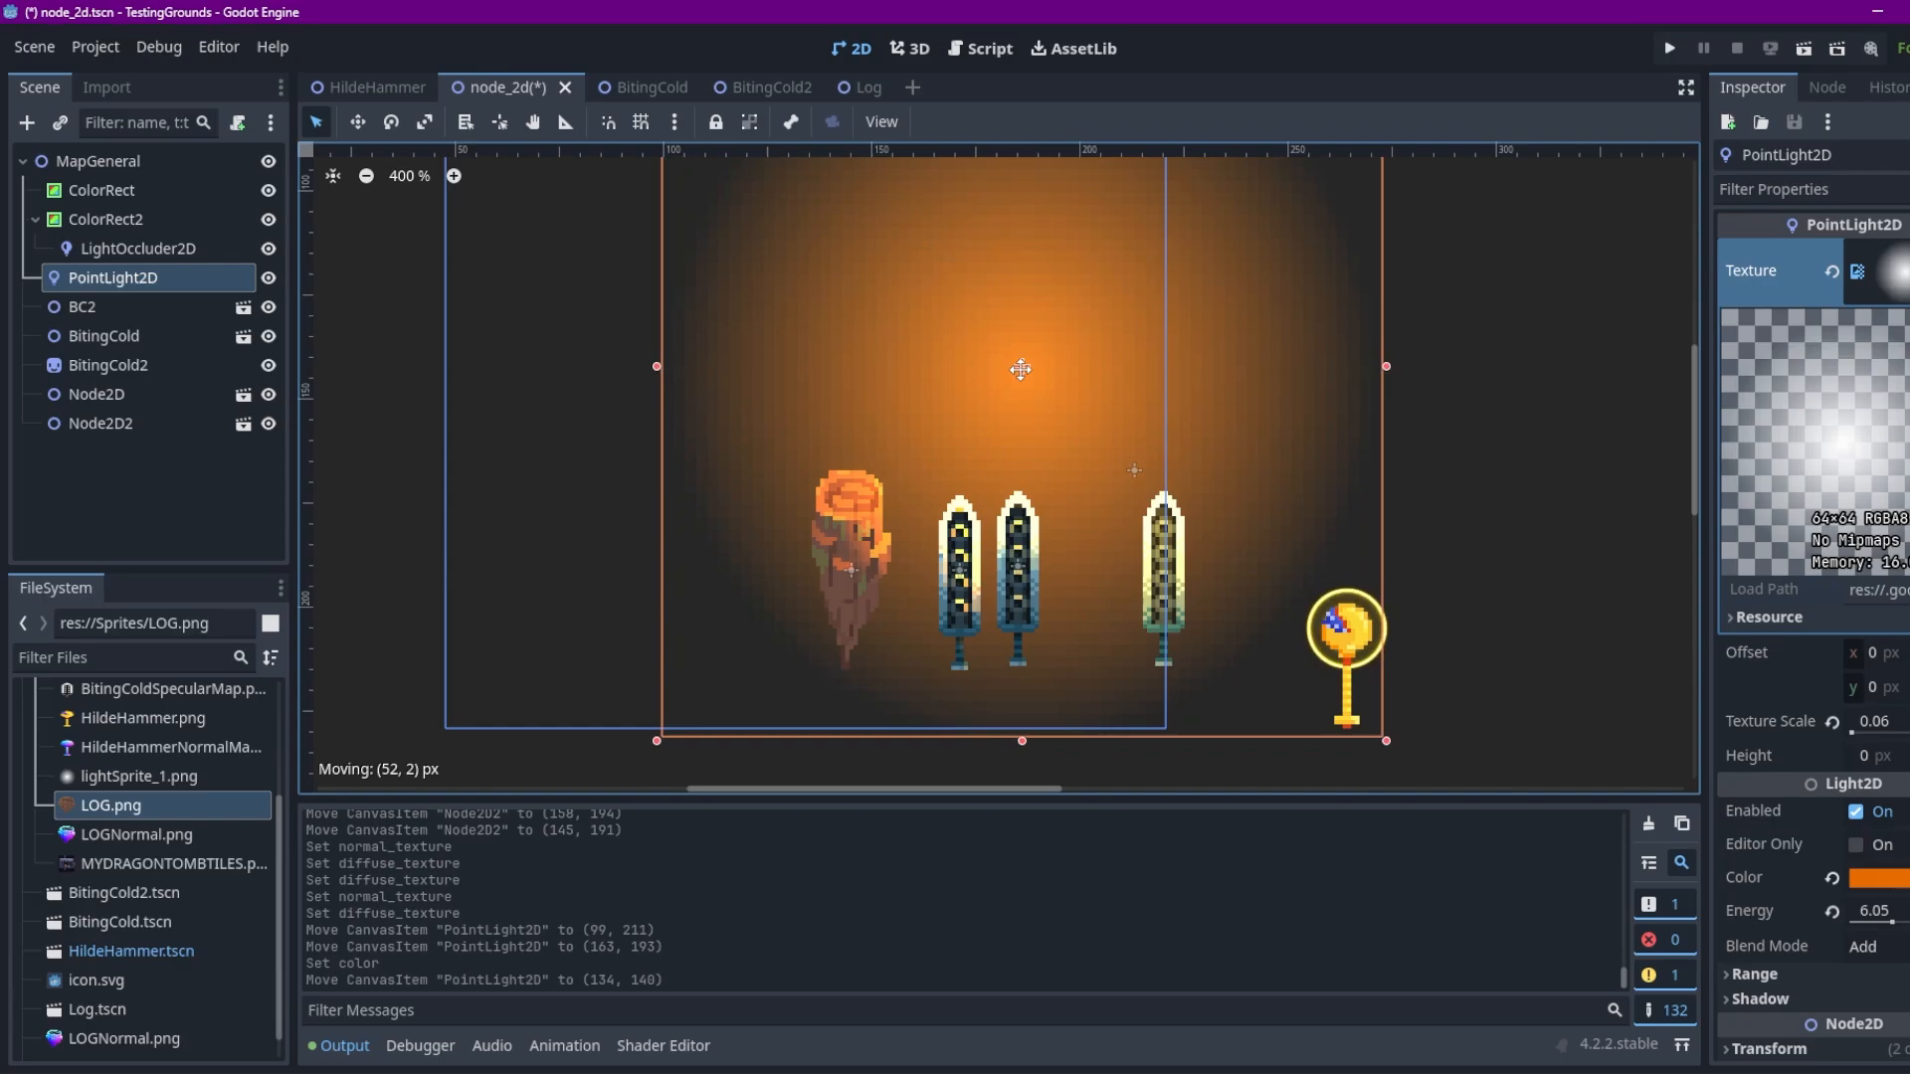
- Reposition the point light, then run DragonTomb and maximize the game window
left_click_drag(1021, 369, 793, 282)
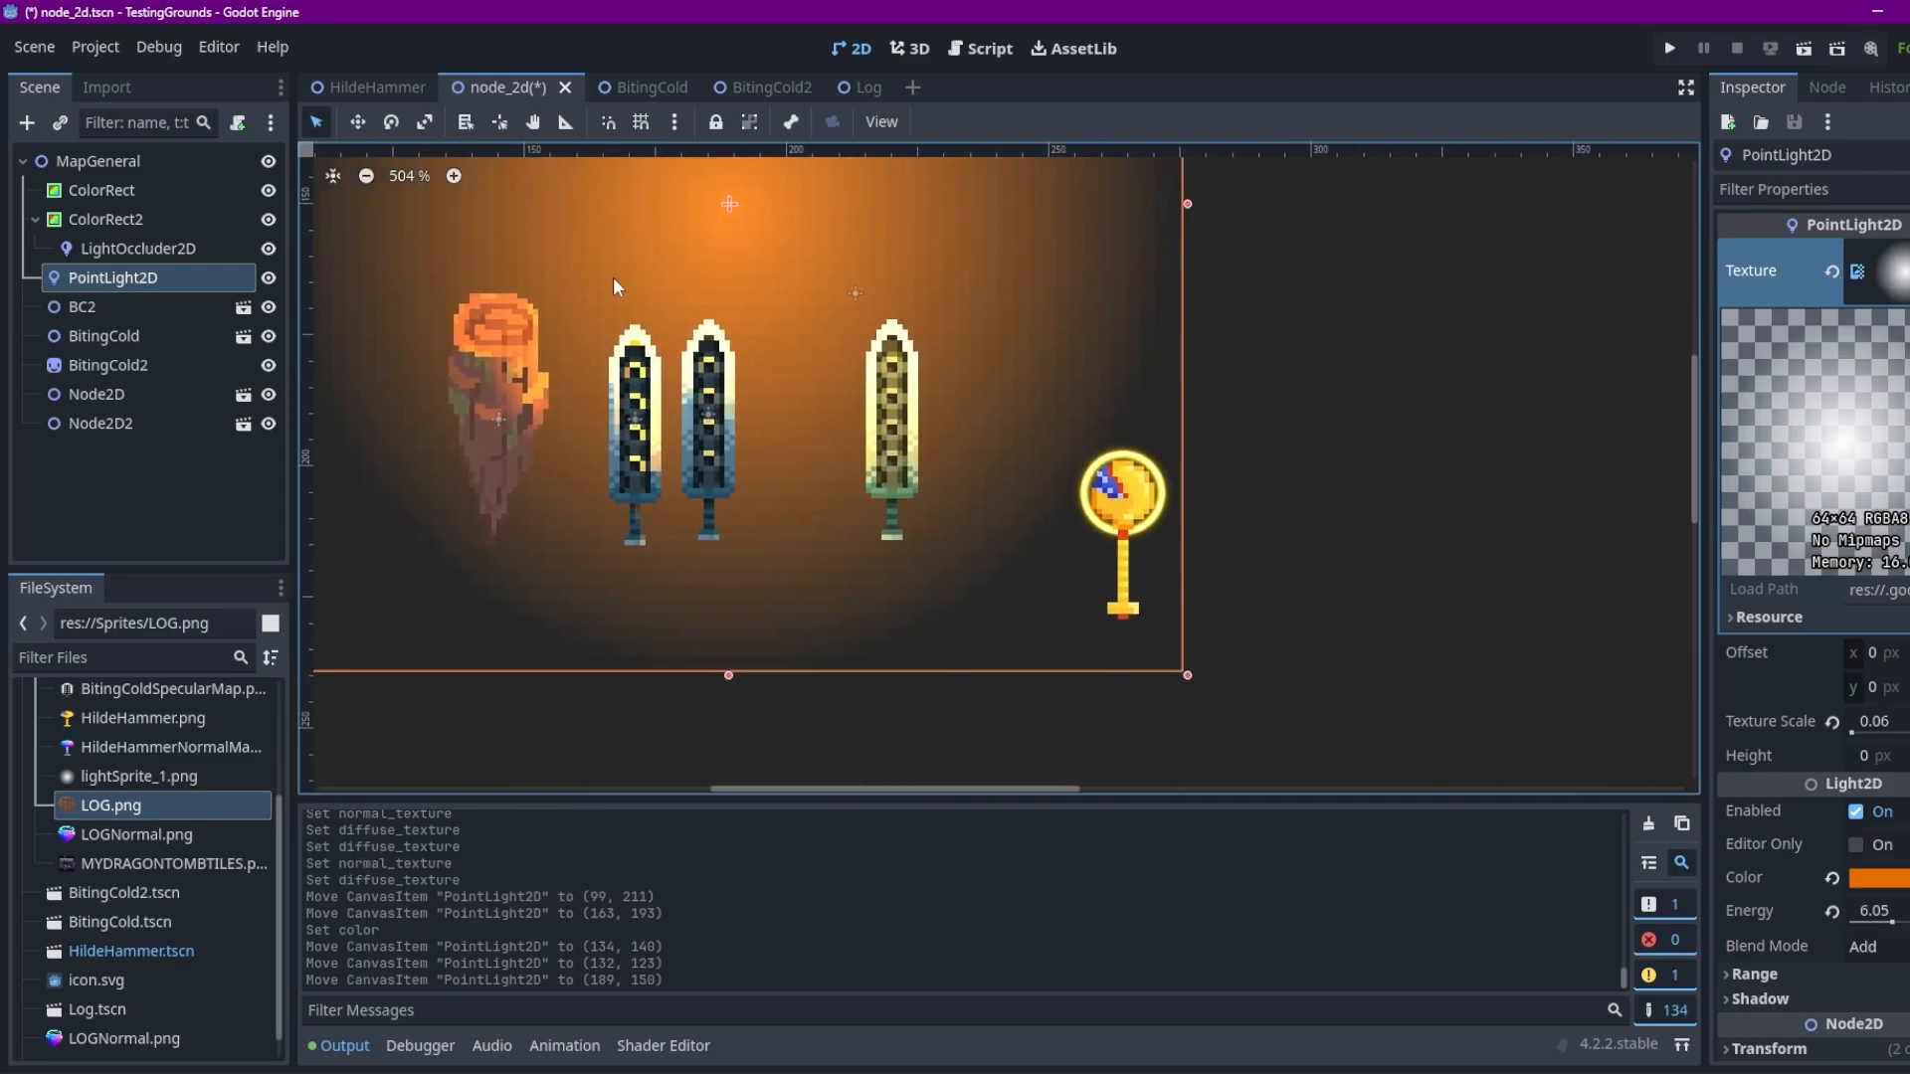
left_click_drag(1121, 487, 792, 378)
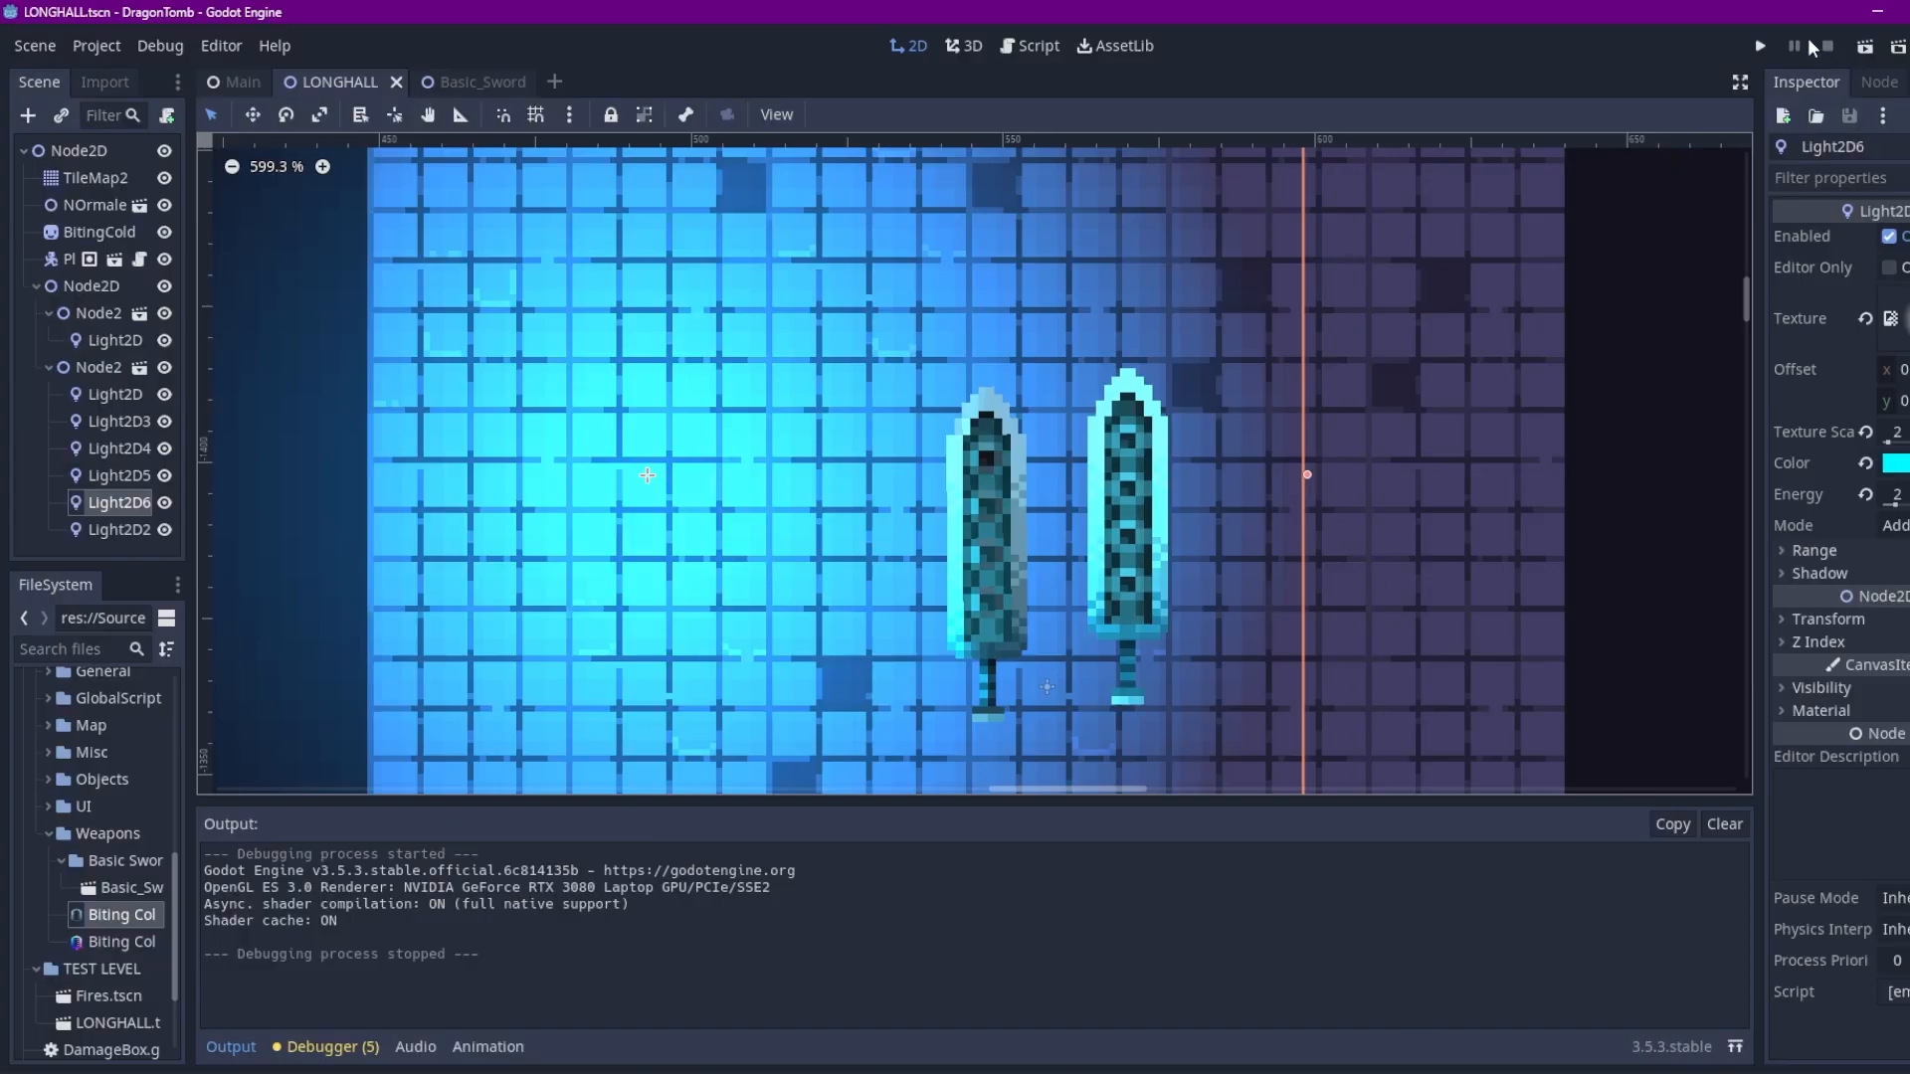
left_click(1759, 47)
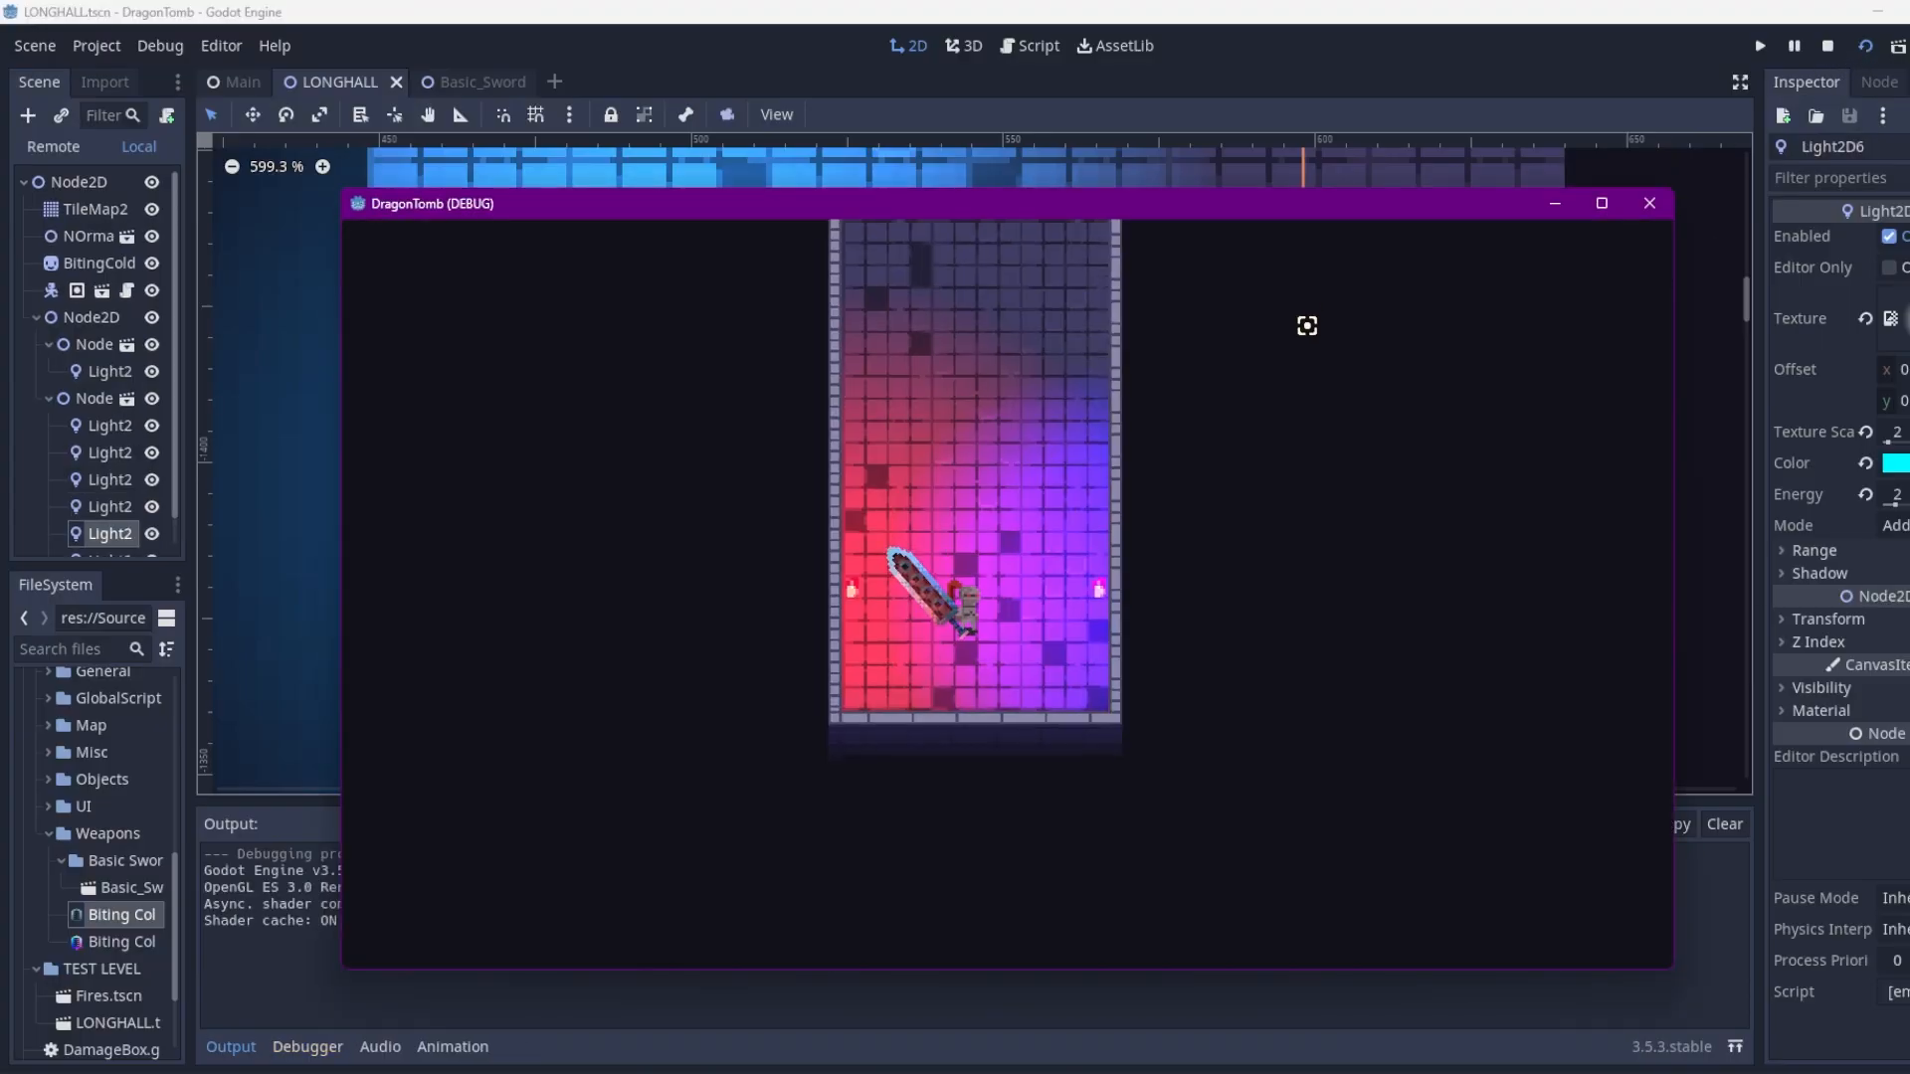
left_click(1601, 203)
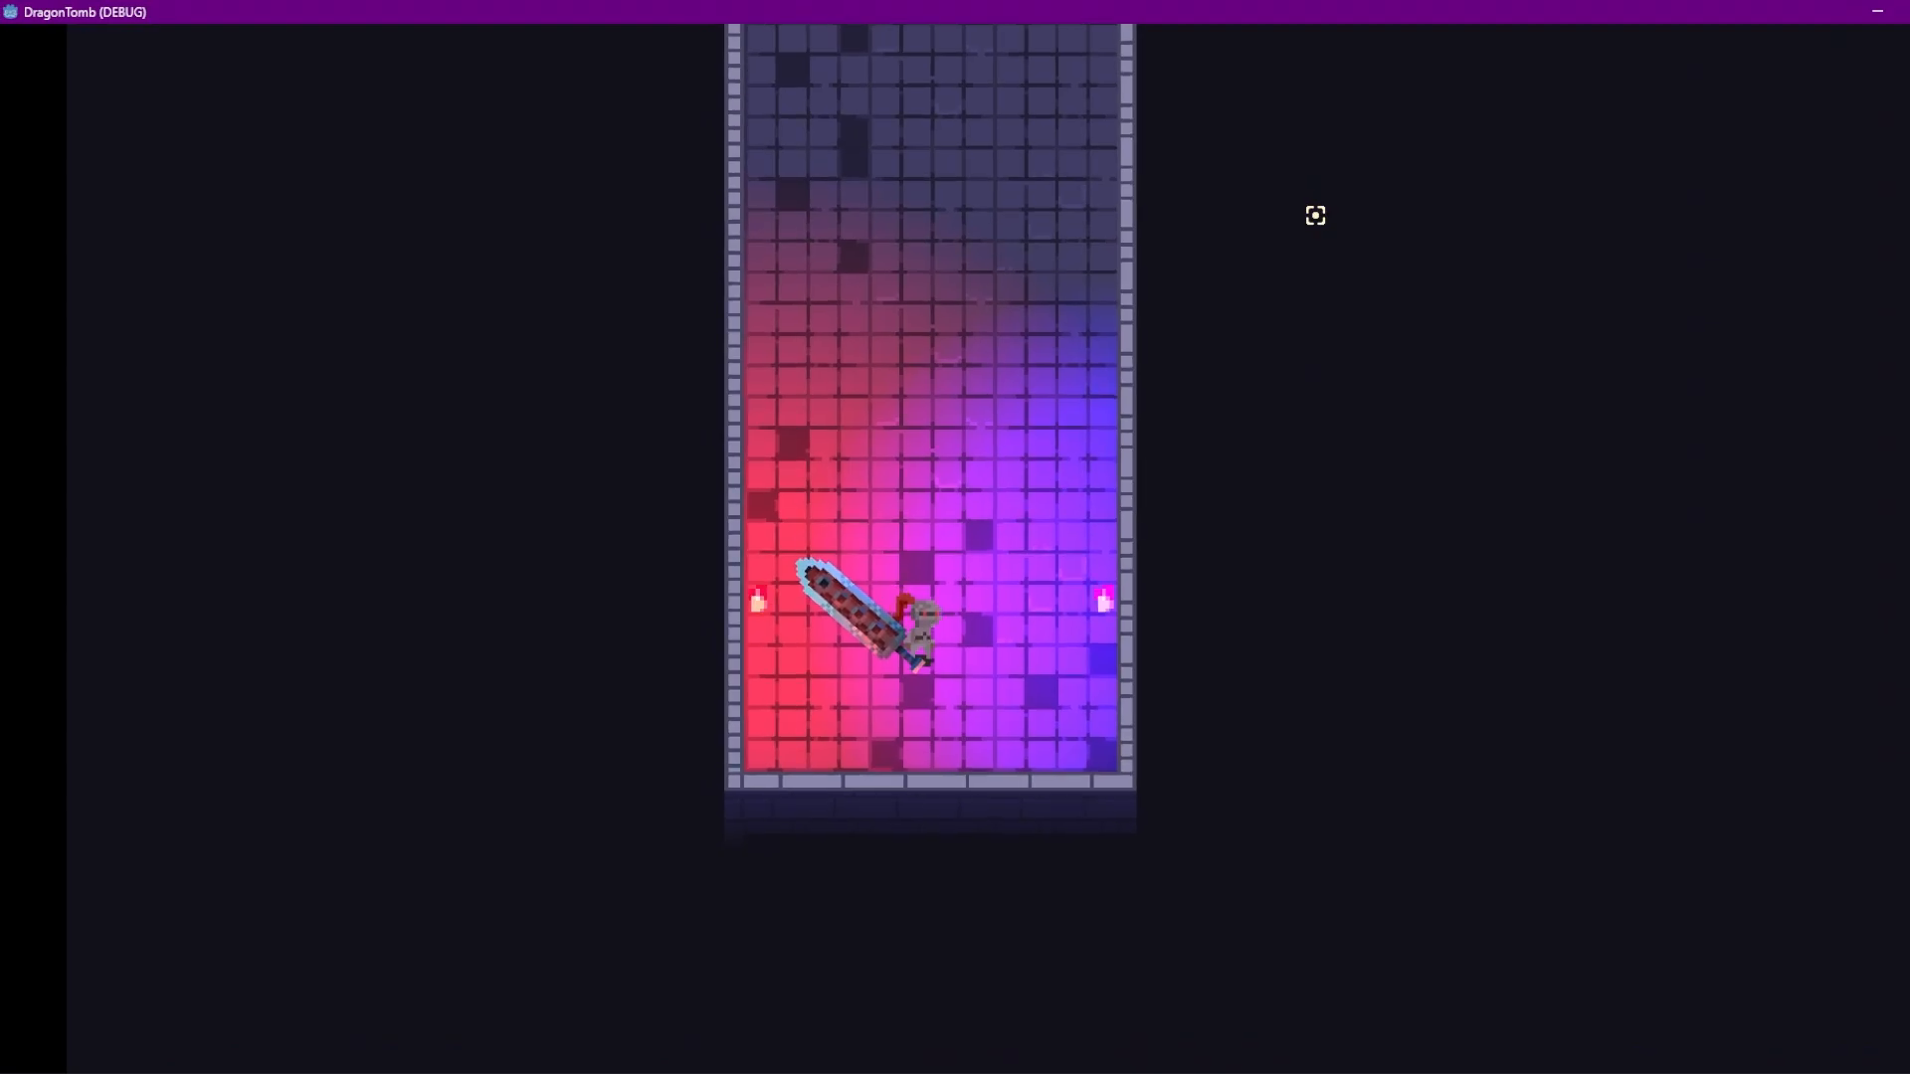